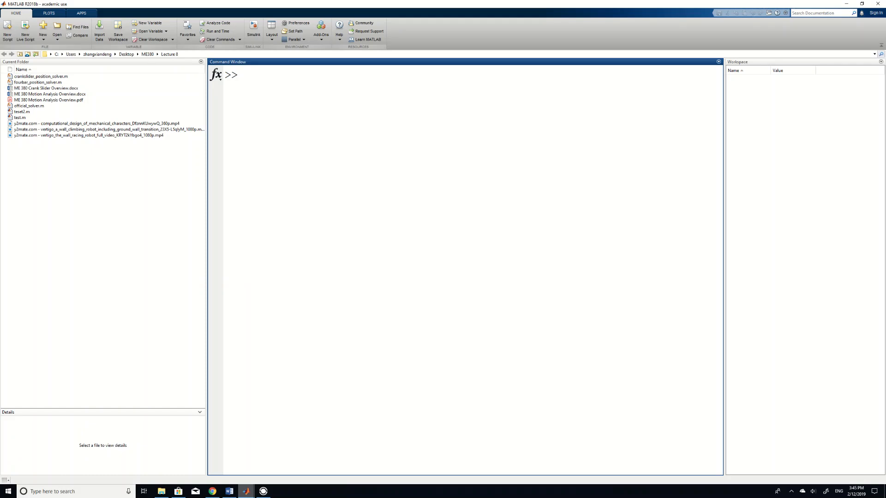
# - Run smnew in the Command Window to start a new Simscape Multibody model
pyautogui.click(244, 74)
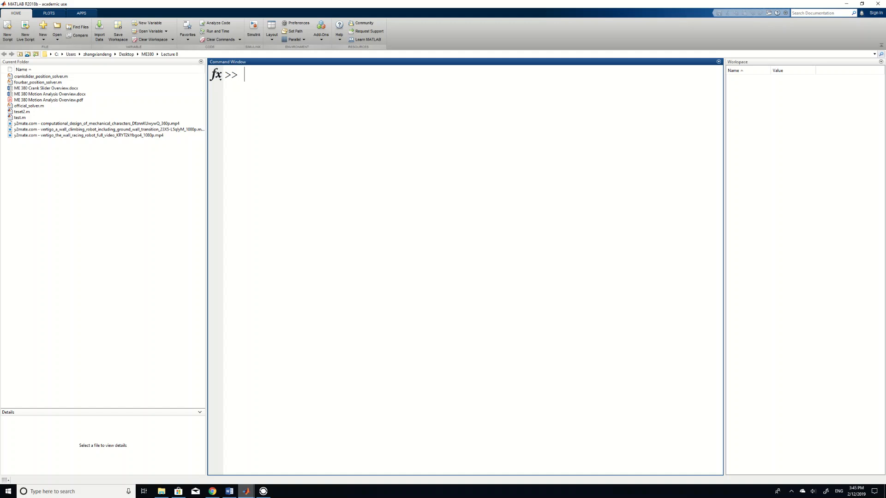
pyautogui.write('smnew')
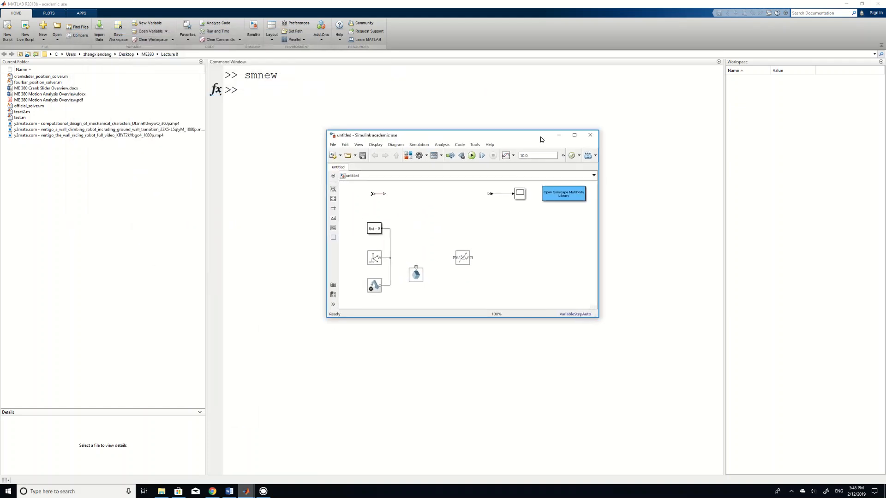
# - Set the Solid block's brick dimensions to [L2 w t] and confirm
pyautogui.click(416, 275)
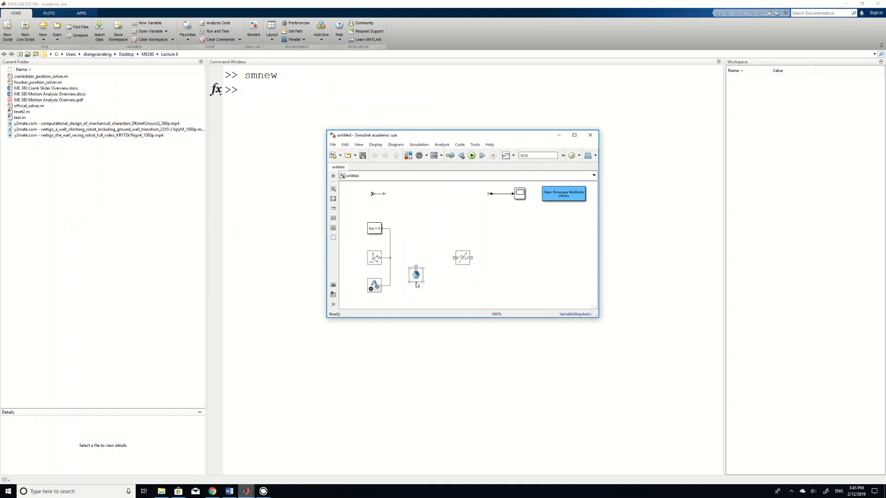
pyautogui.doubleClick(415, 275)
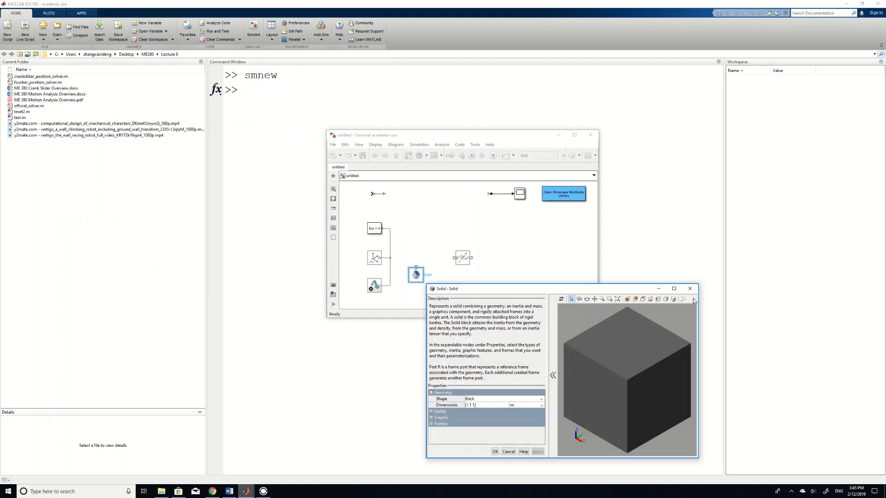
pyautogui.click(486, 405)
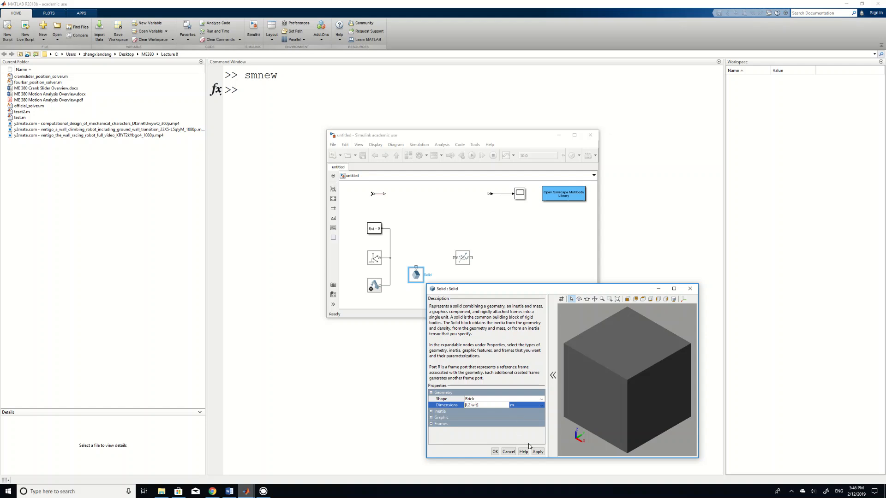
pyautogui.click(537, 452)
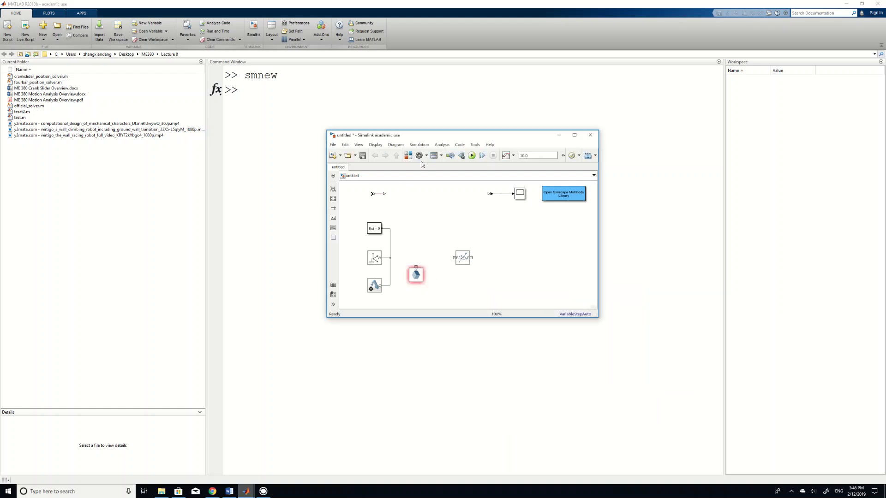
pyautogui.moveTo(433, 156)
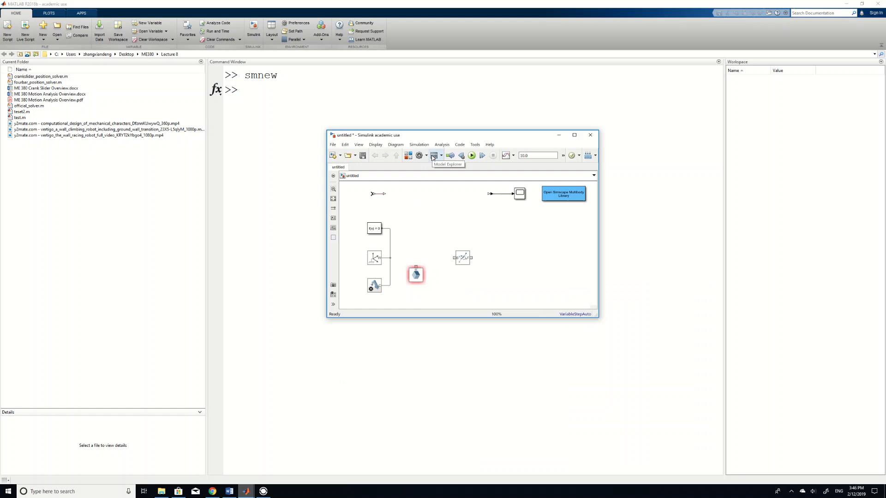
# - Open Model Explorer on the untitled model's Model Workspace
pyautogui.click(433, 156)
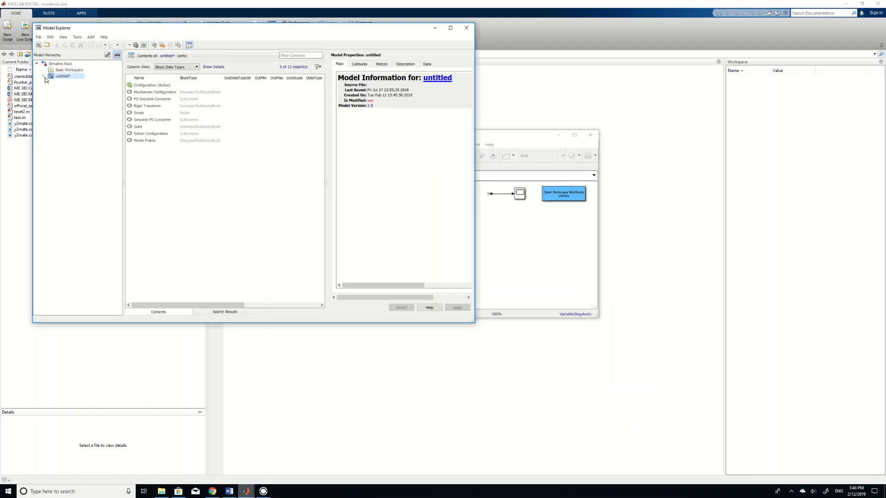
pyautogui.click(44, 76)
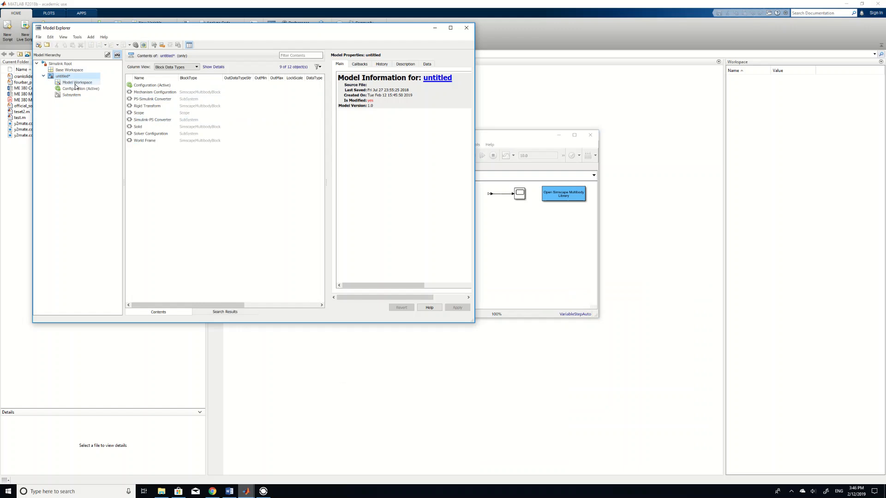
pyautogui.click(77, 83)
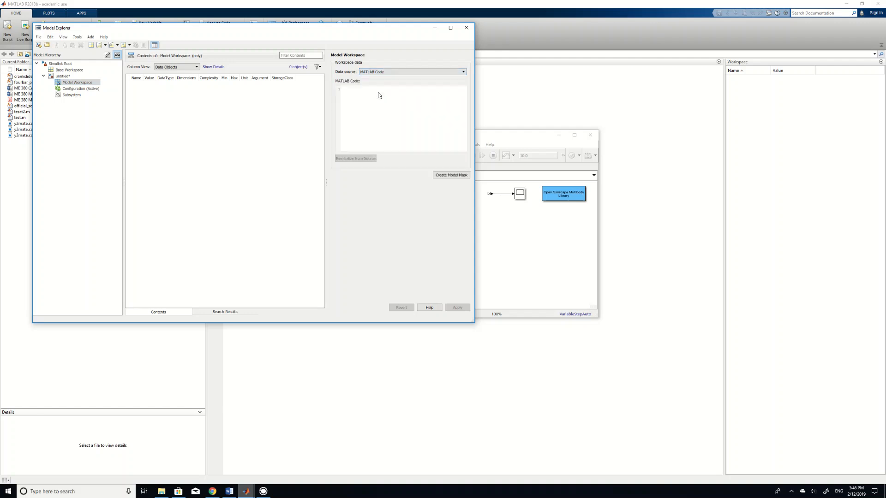
# - Write workspace code defining L1–L4, AP, Delta = -31/180*pi, w and t = 0.05
pyautogui.click(367, 90)
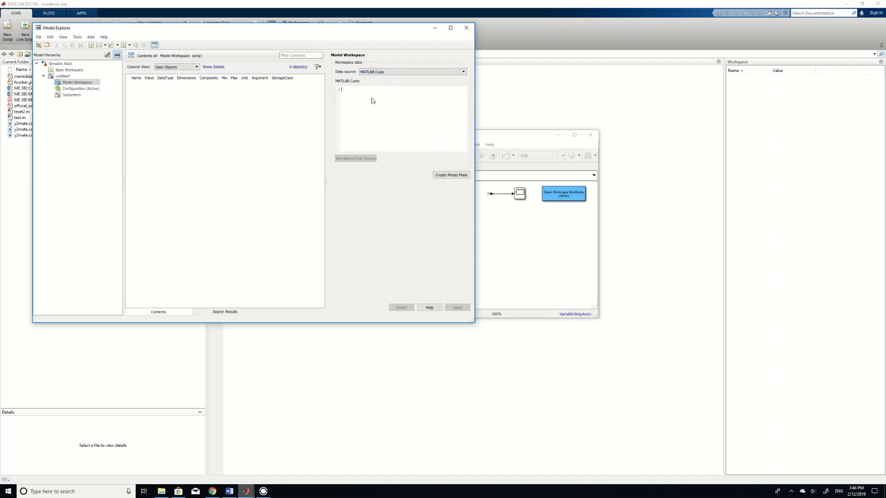
pyautogui.write('L1 =')
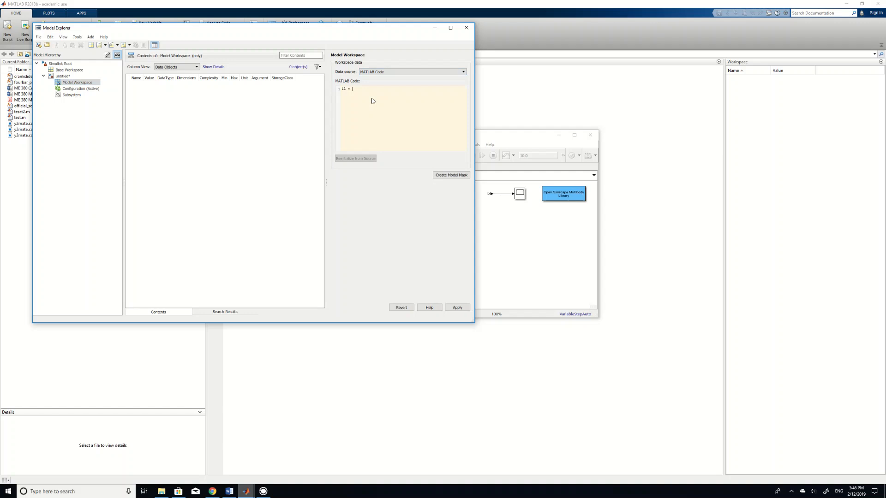
pyautogui.write('2.22;')
pyautogui.write('L2 = 1;')
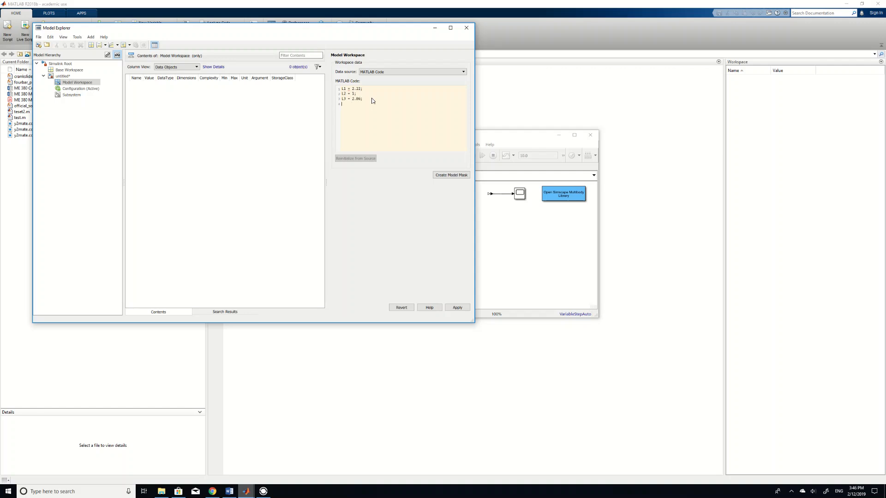
pyautogui.write('L4 = 2.33;')
pyautogui.write('a')
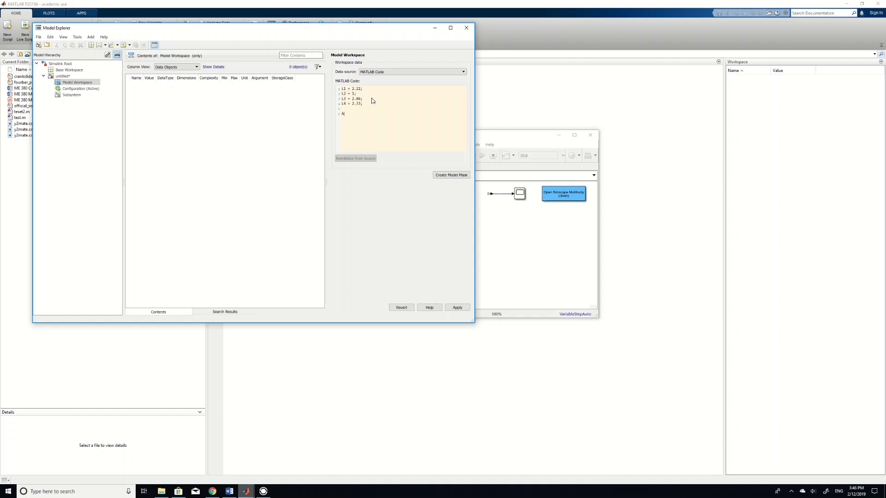
pyautogui.write('P = 3.06;')
pyautogui.click(402, 118)
pyautogui.write('B')
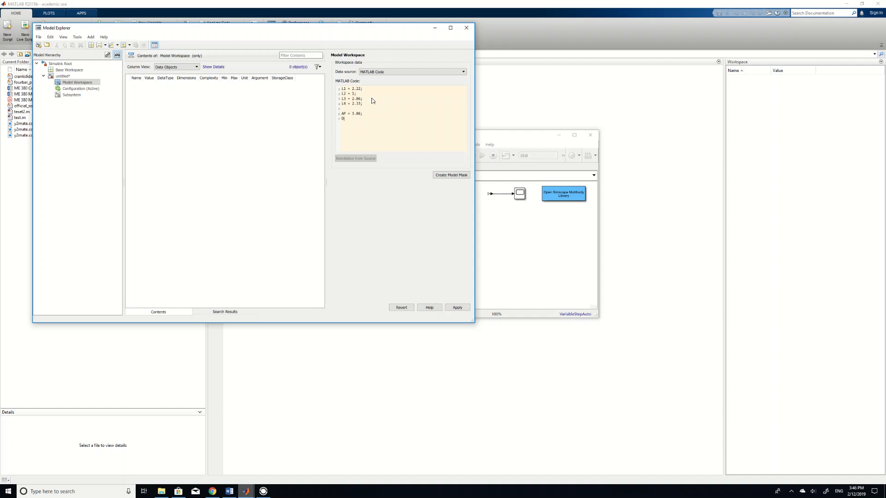
pyautogui.write('elta =')
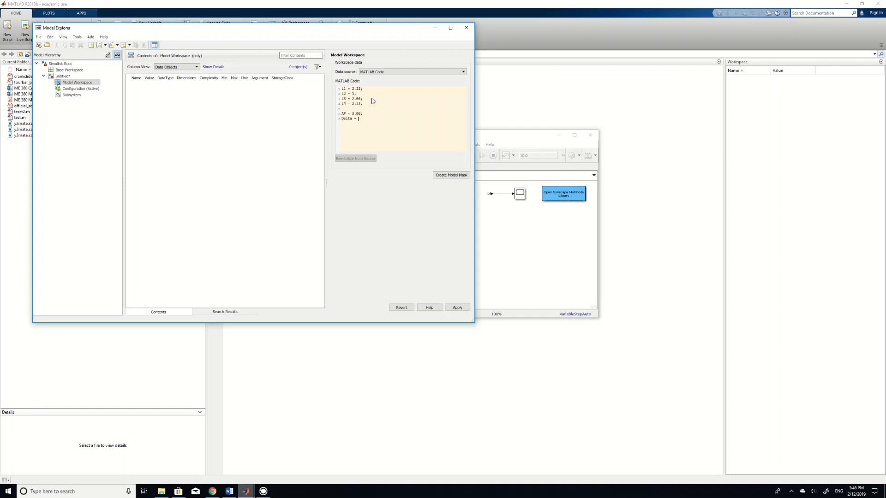
pyautogui.write('-31/180*pi;')
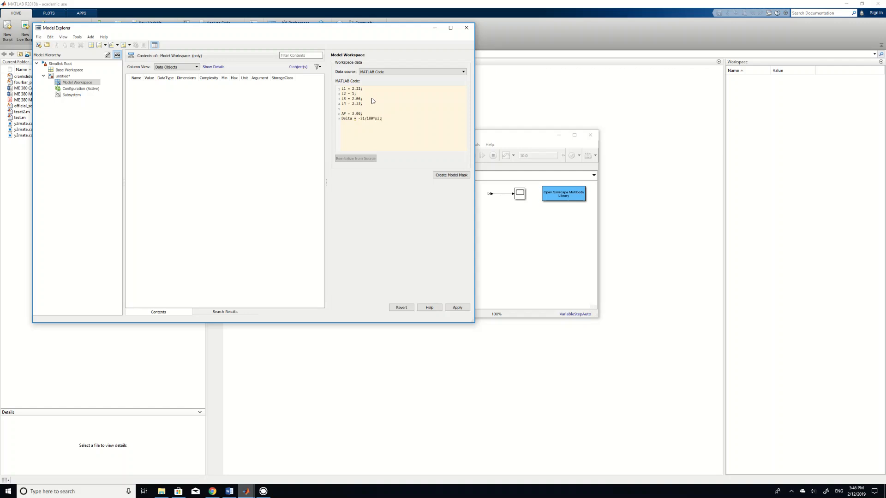
pyautogui.write('w = 0.05;')
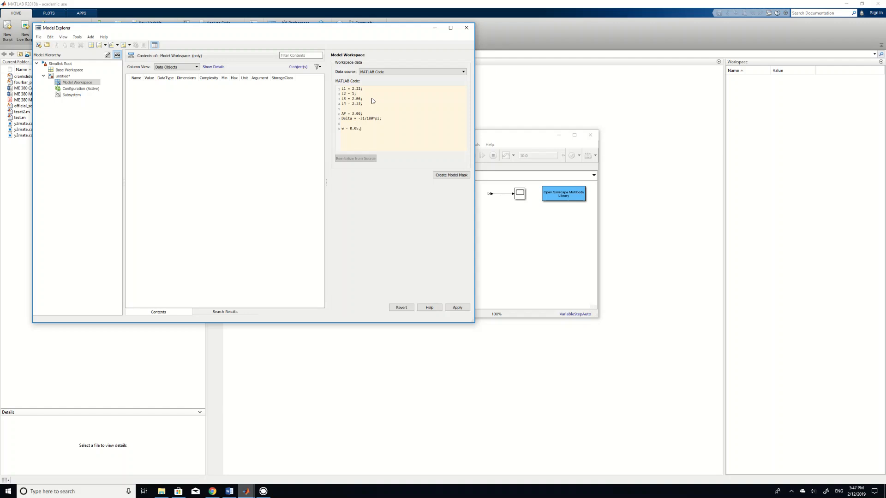
pyautogui.write('t =')
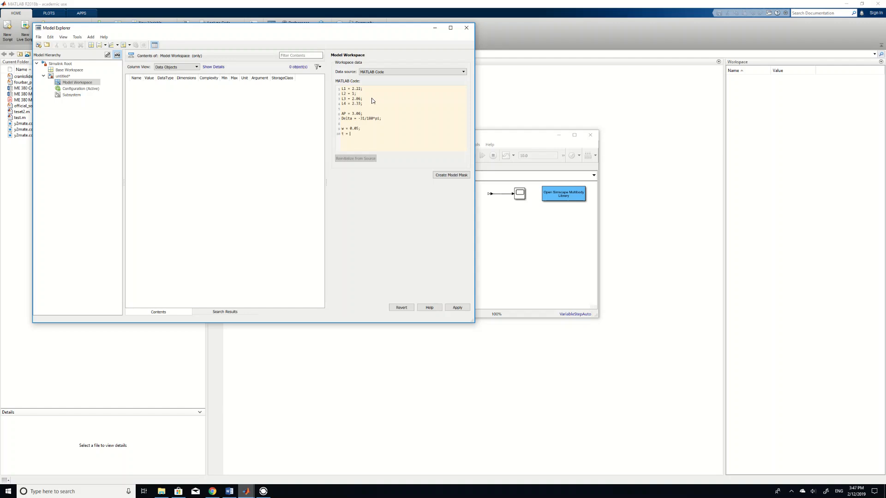
pyautogui.write('0.05;')
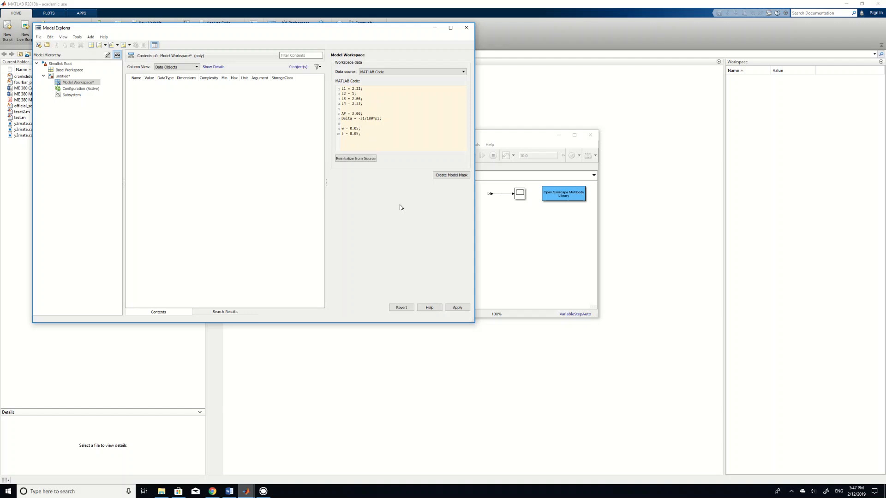
pyautogui.moveTo(355, 158)
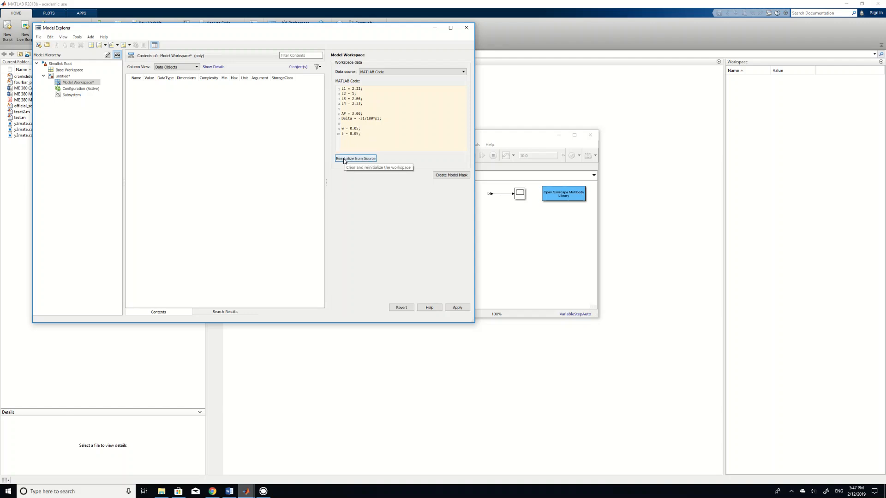
# - Reinitialize the Model Workspace from its code and close Model Explorer
pyautogui.click(355, 158)
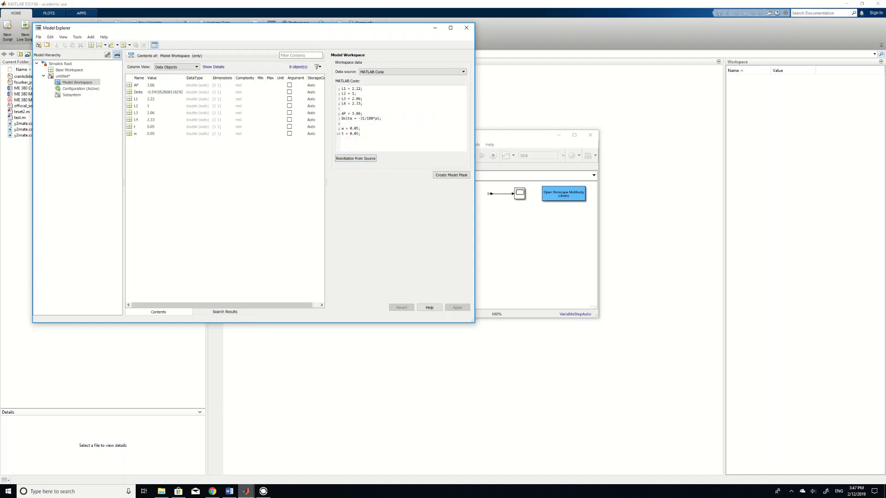
pyautogui.click(169, 134)
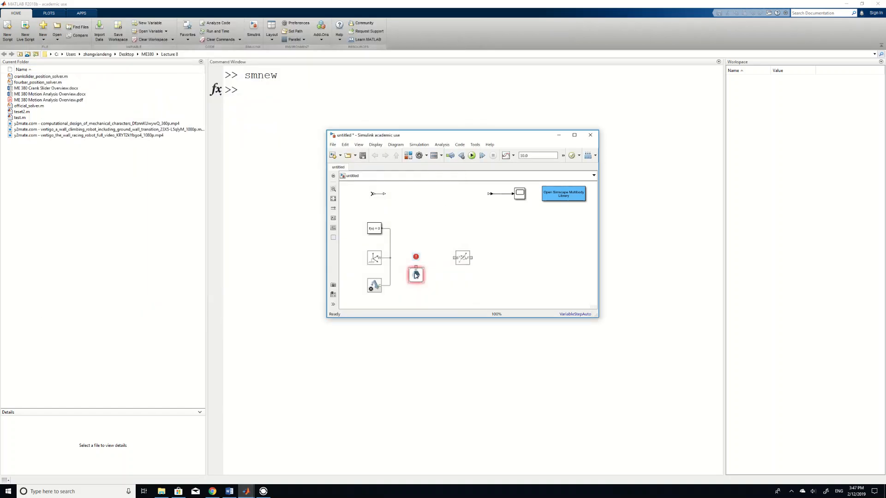
# - Reopen the Solid block, refresh its bar preview and expand Graphic settings
pyautogui.doubleClick(415, 274)
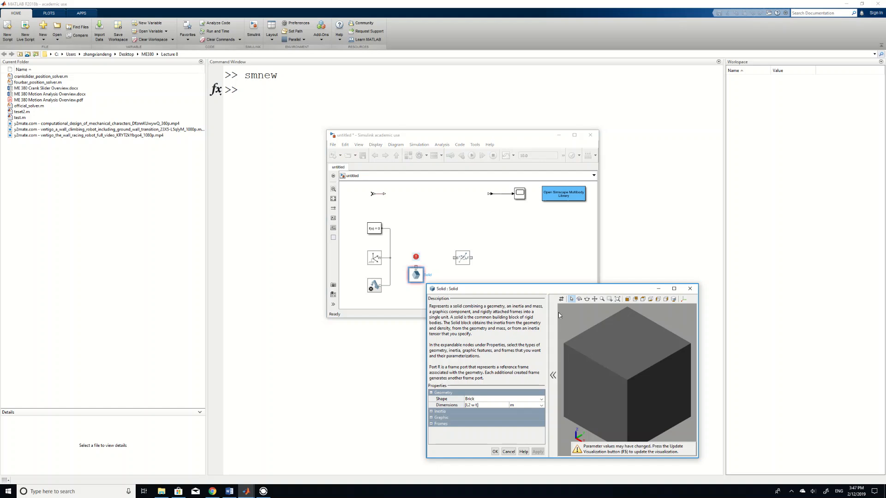
pyautogui.moveTo(561, 299)
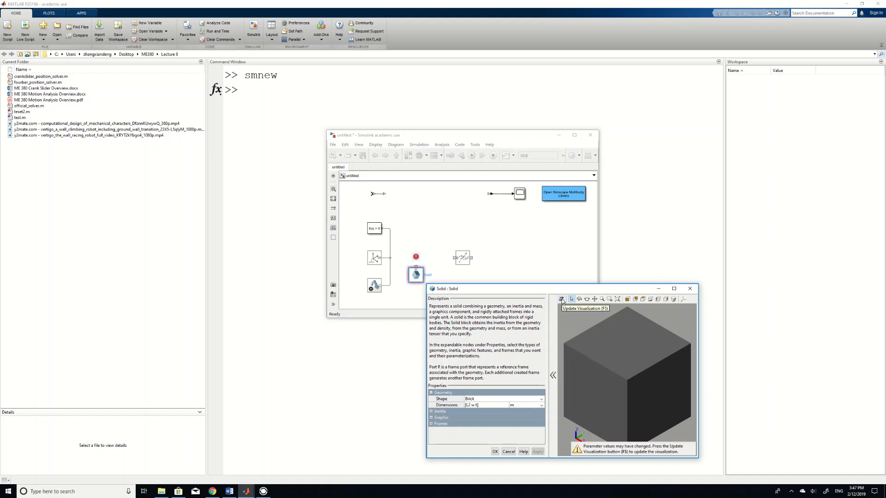
pyautogui.click(561, 300)
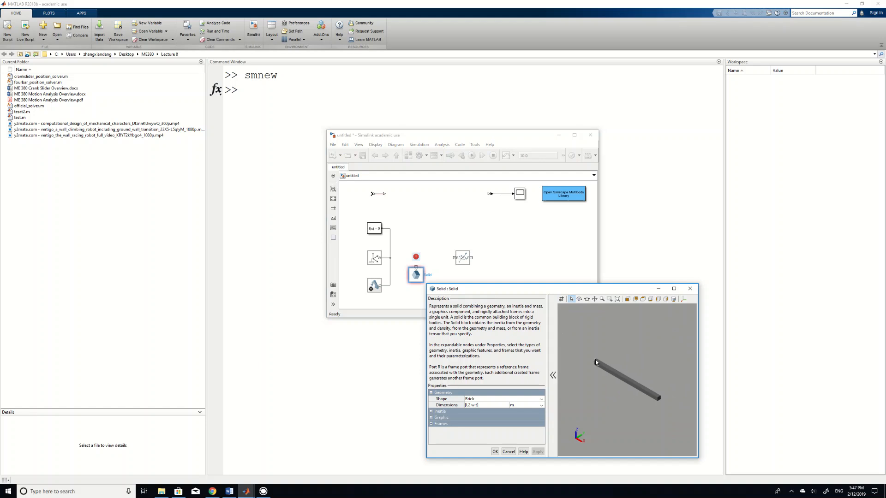
pyautogui.click(432, 418)
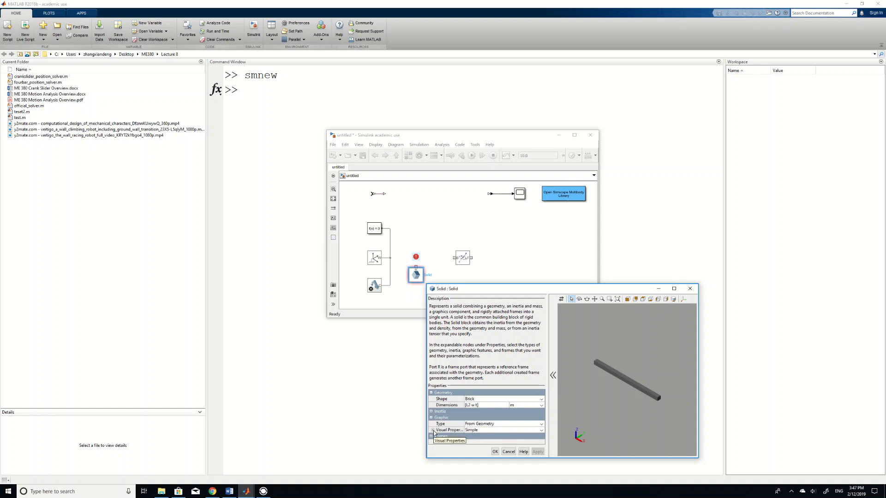
# - Color the Solid bar dark blue [0.0 0.0 0.8], refresh the preview, and accept
pyautogui.click(433, 430)
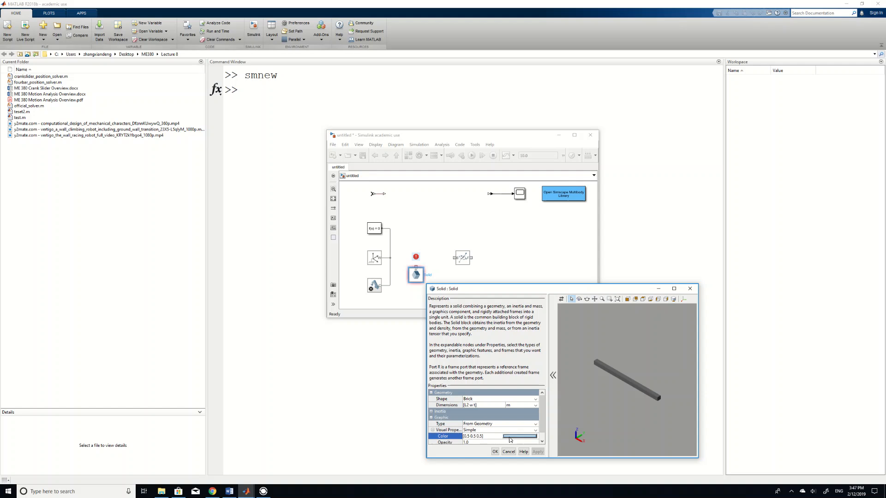
pyautogui.click(514, 436)
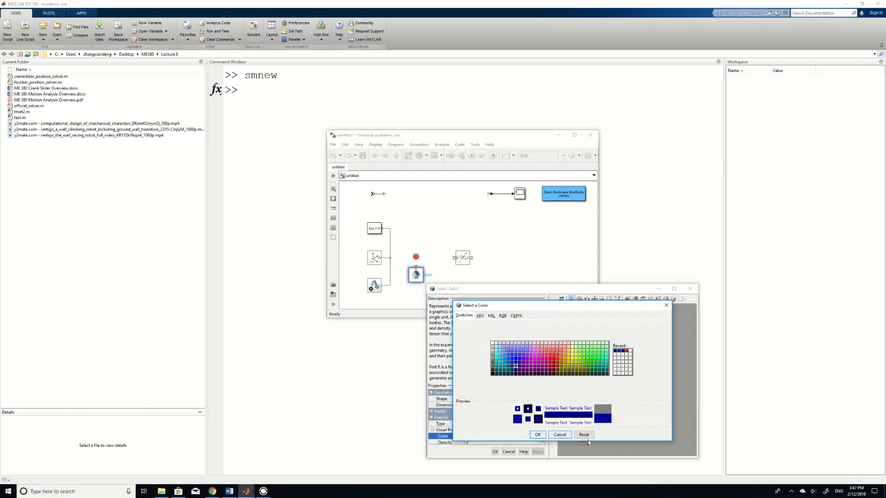
pyautogui.click(537, 434)
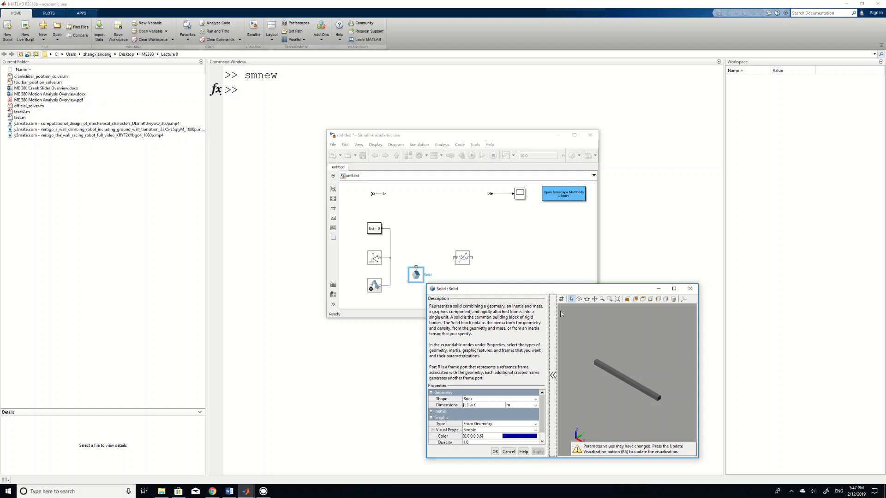
pyautogui.click(495, 452)
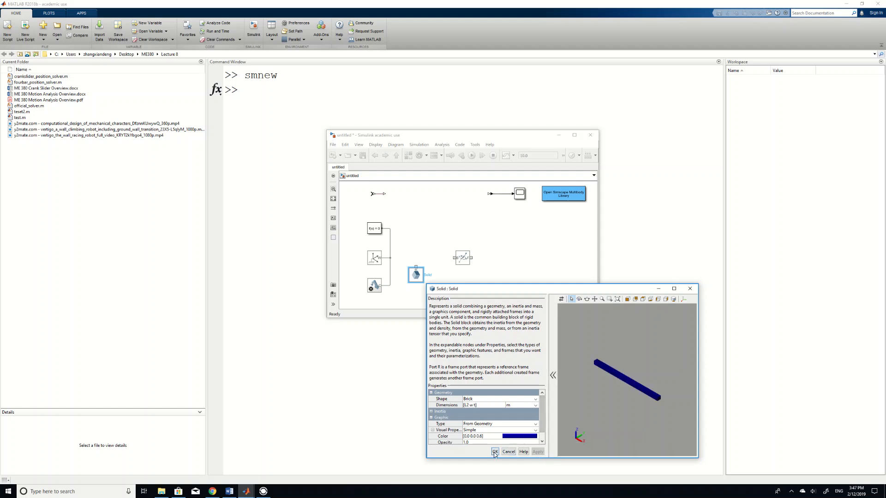
pyautogui.click(495, 451)
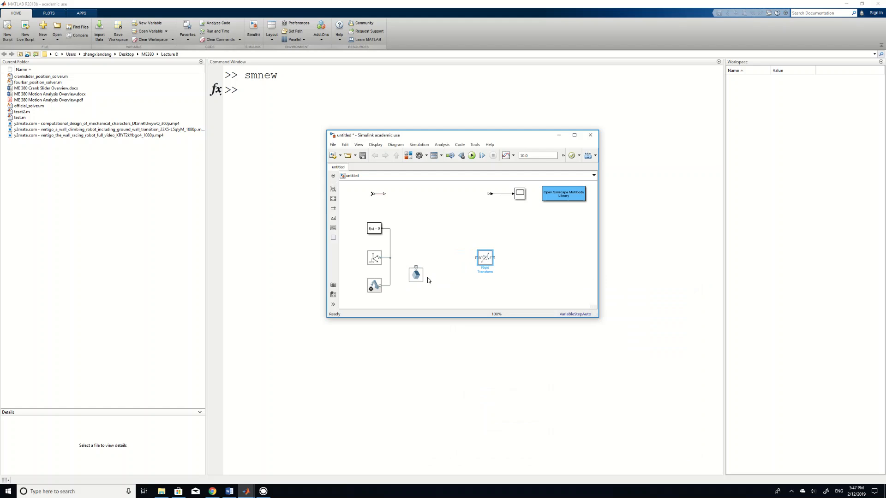
# - Shift the Solid block right and add a Revolute Joint found via 'joint' search
pyautogui.moveTo(415, 275); pyautogui.dragTo(454, 277)
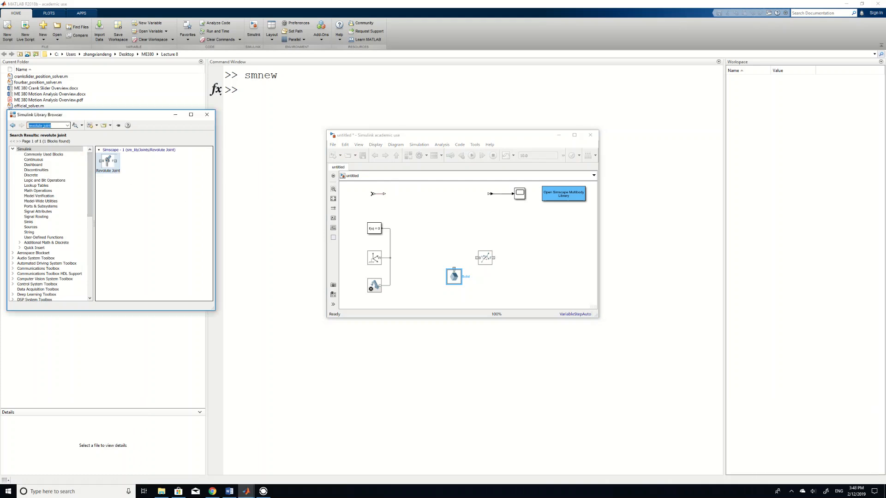
pyautogui.write('joint')
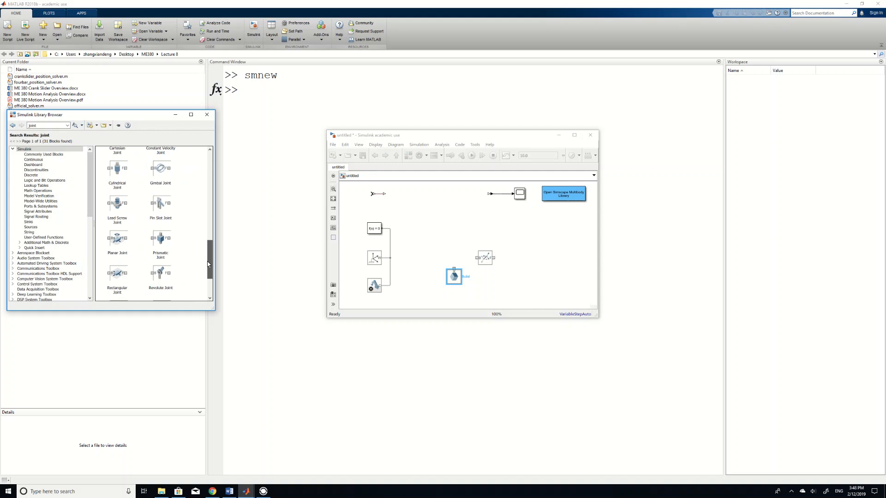
pyautogui.scroll(-3)
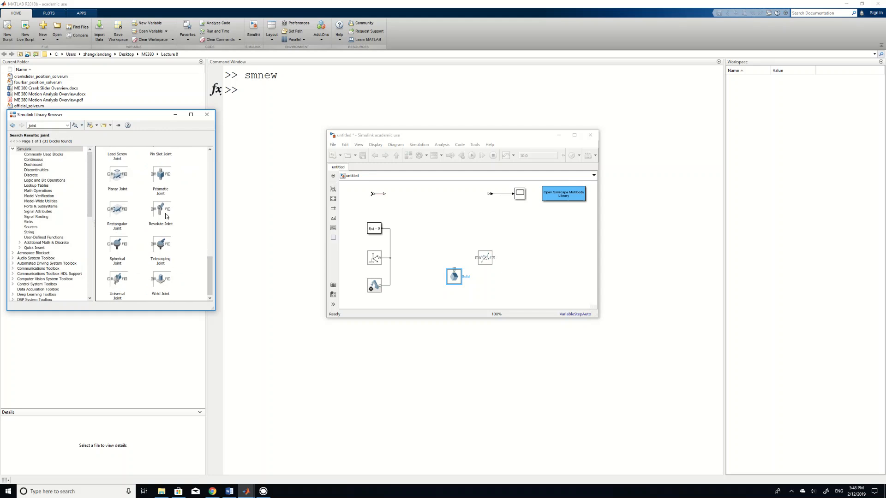
pyautogui.click(161, 210)
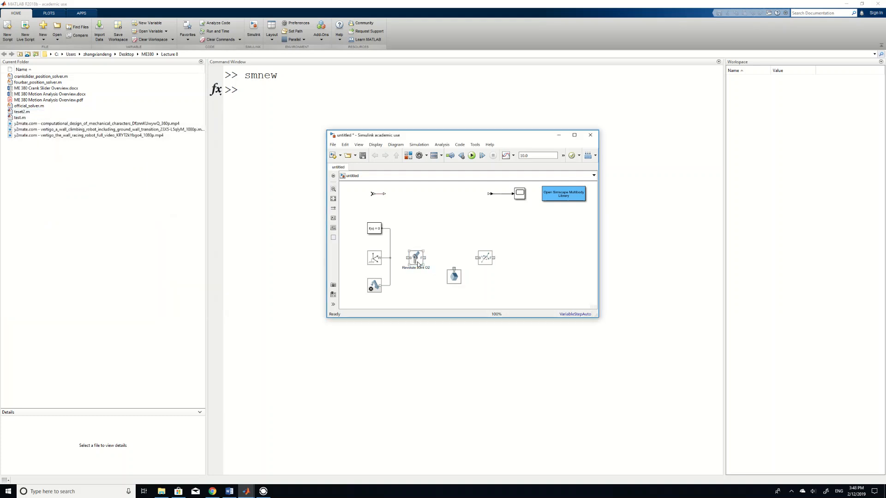
# - Inspect the dark blue bar and its frame in the Solid dialog, then close it
pyautogui.doubleClick(454, 277)
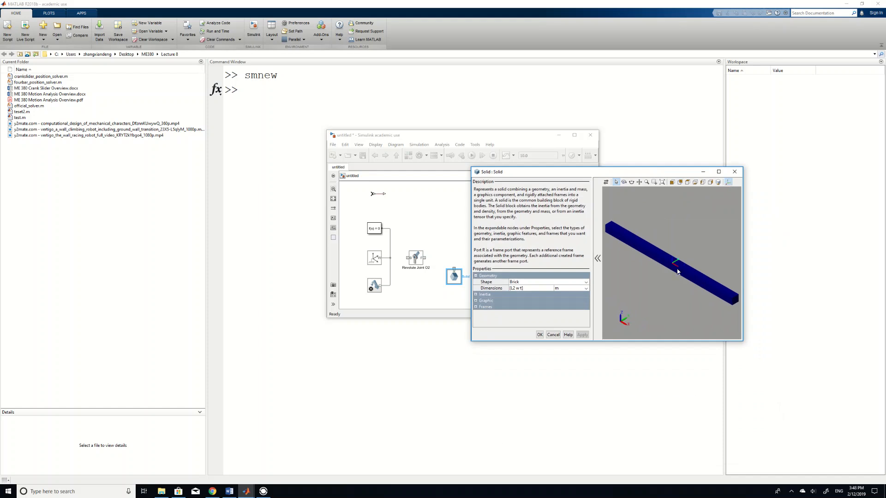
pyautogui.moveTo(670, 265)
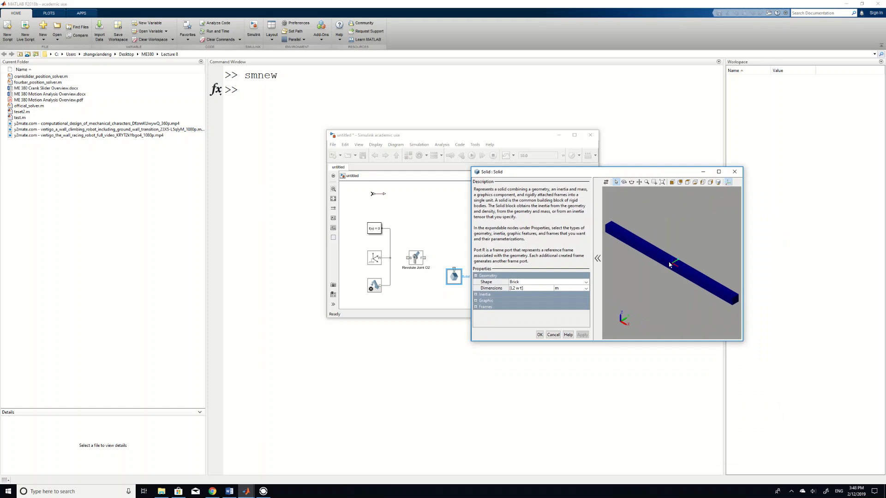
pyautogui.moveTo(674, 267)
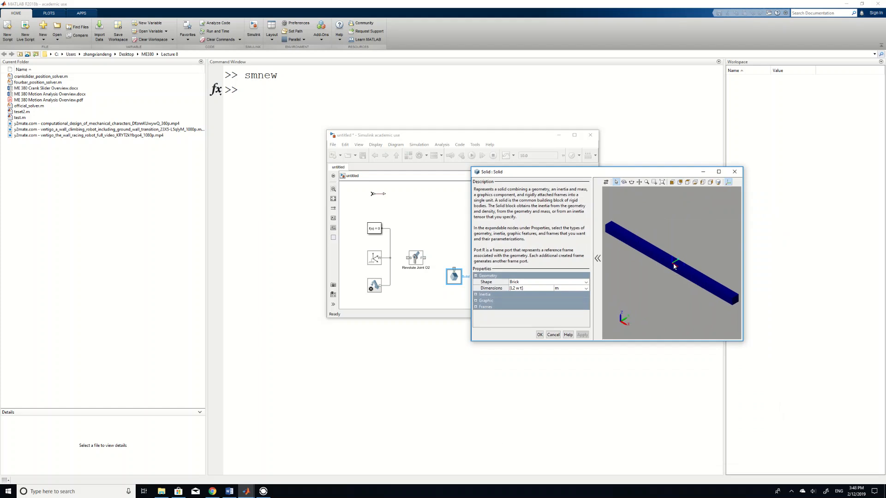
pyautogui.click(416, 257)
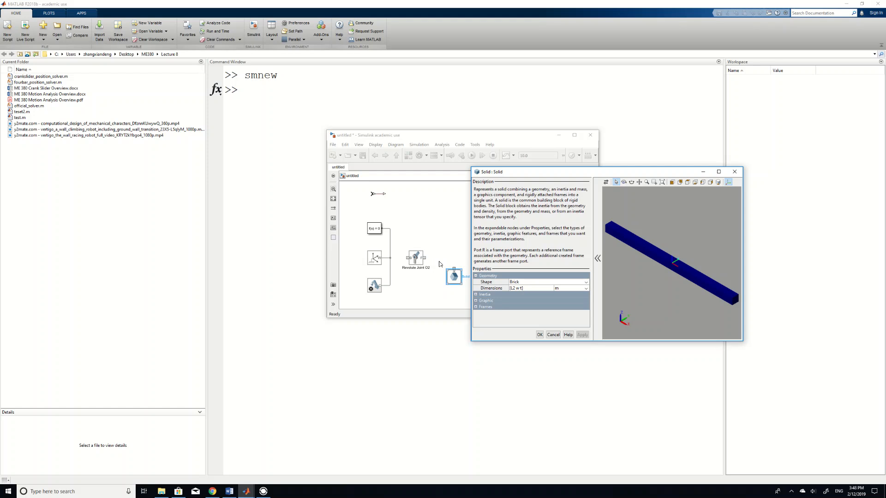
pyautogui.moveTo(657, 268)
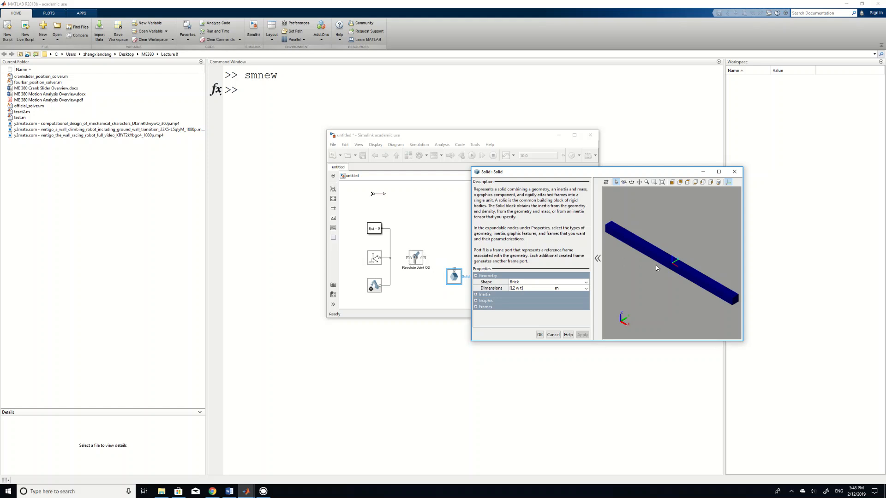
pyautogui.moveTo(670, 261)
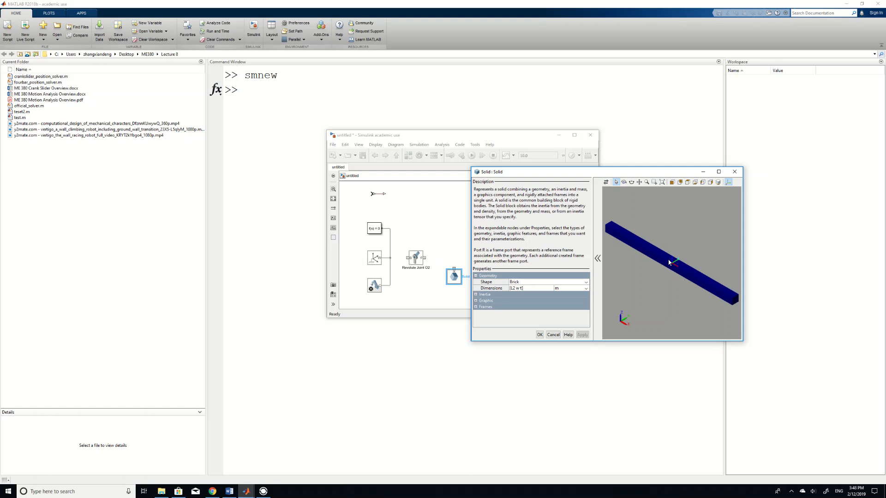
pyautogui.moveTo(614, 236)
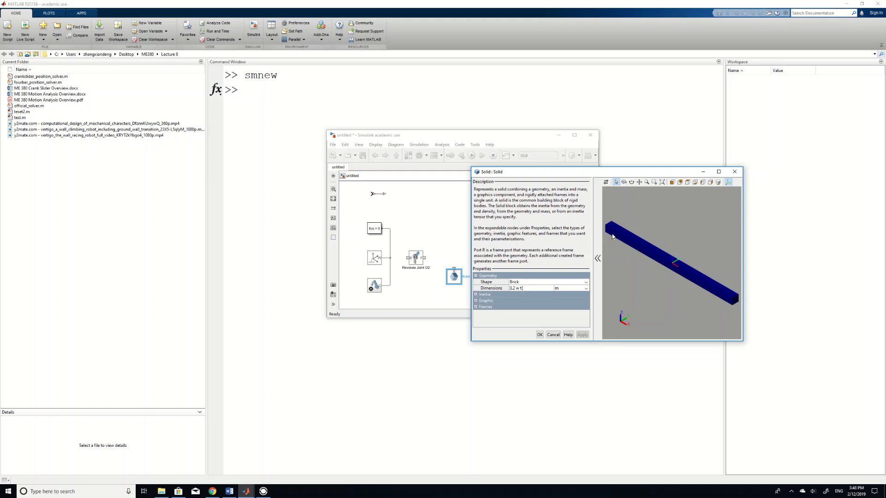
pyautogui.moveTo(649, 255)
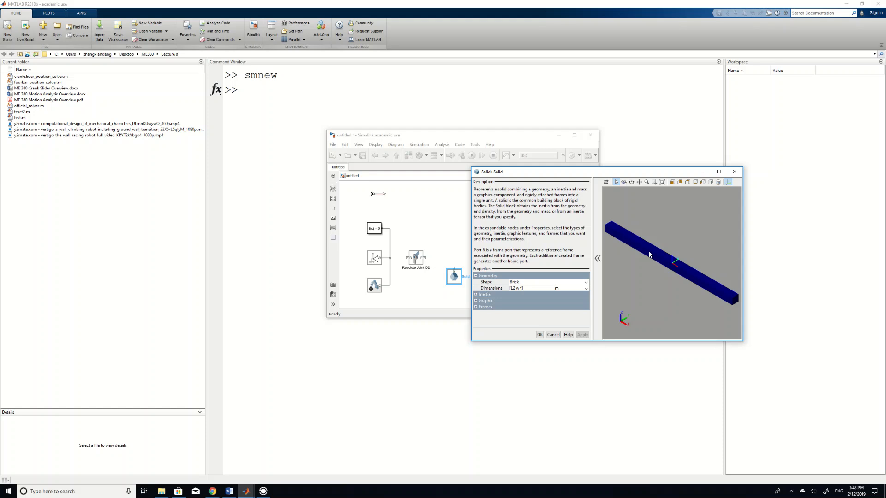
pyautogui.moveTo(676, 266)
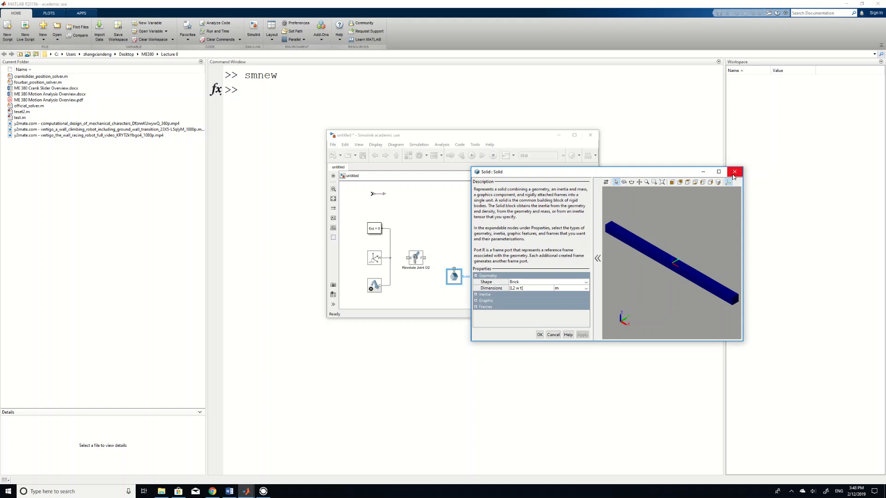
pyautogui.click(734, 172)
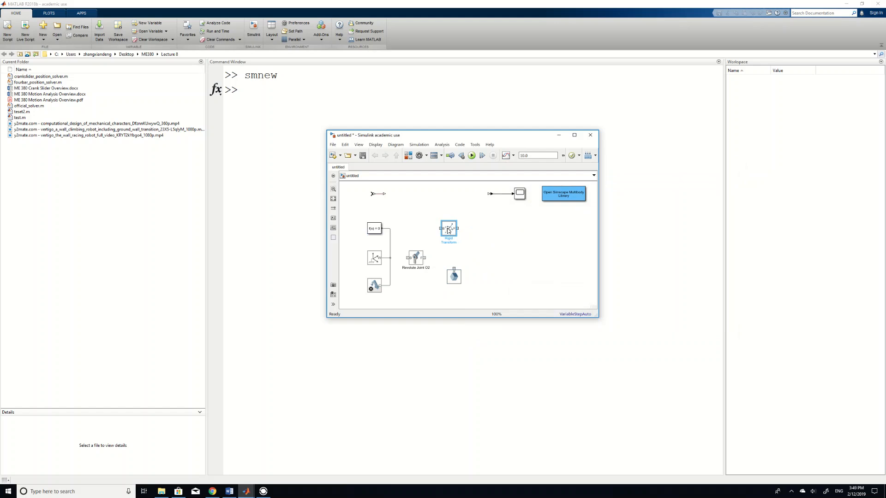
# - Set the Rigid Transform translation to Standard Axis +X with offset L2/2
pyautogui.doubleClick(448, 229)
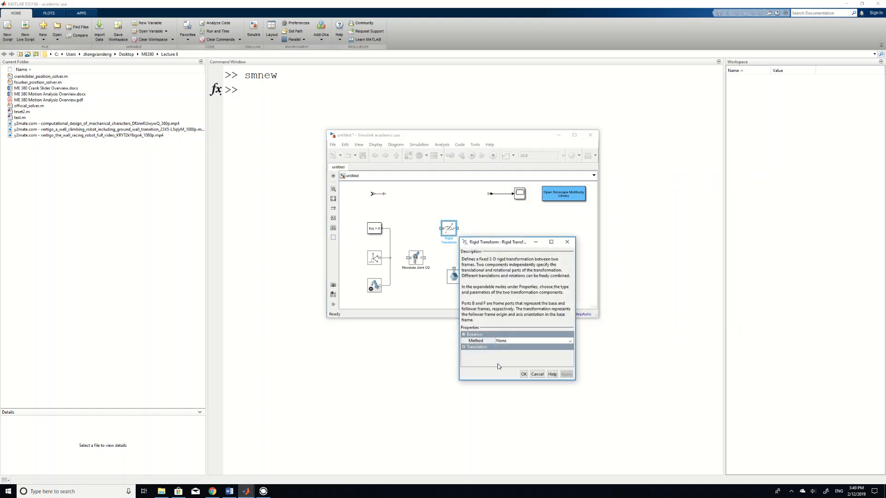
pyautogui.click(464, 347)
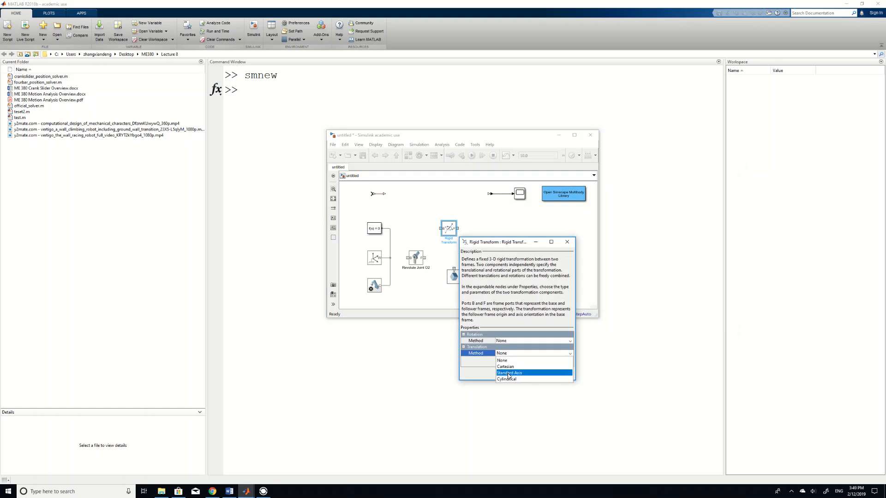
pyautogui.click(510, 373)
pyautogui.write('L2/2')
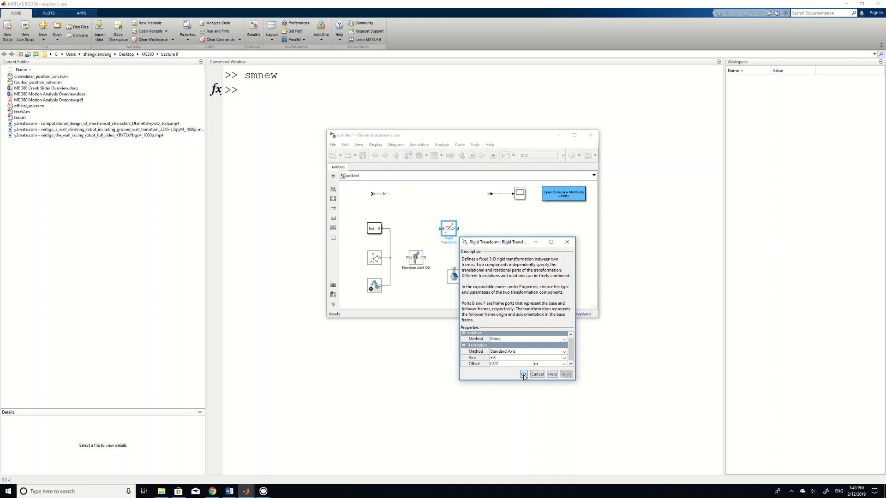
pyautogui.click(523, 375)
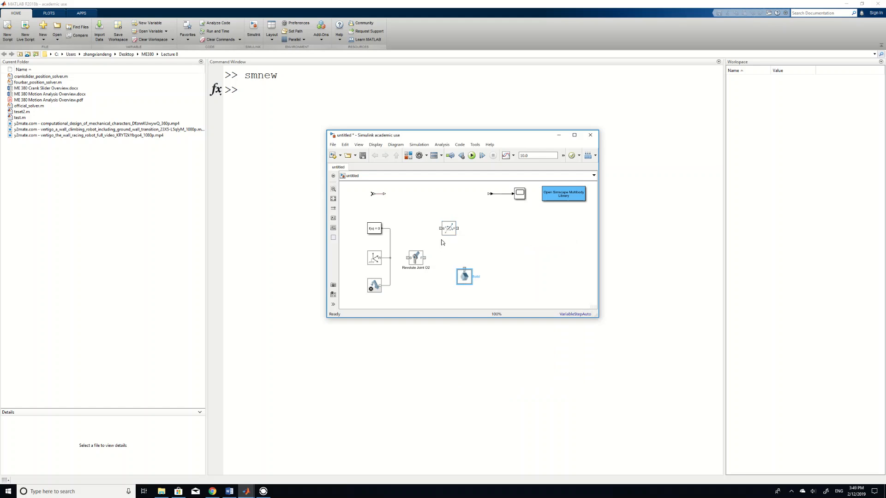
# - Wire the Revolute Joint into the Rigid Transform and place a second Rigid Transform off the Solid
pyautogui.moveTo(449, 229); pyautogui.dragTo(445, 257)
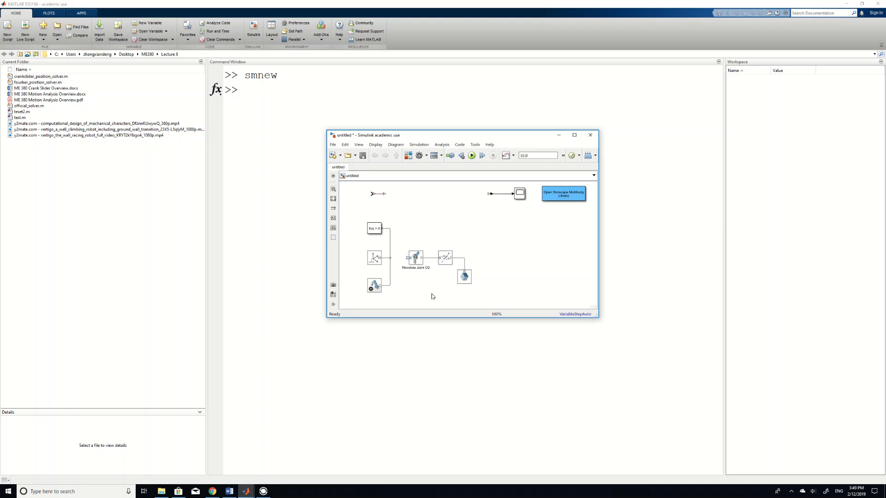
pyautogui.moveTo(404, 258)
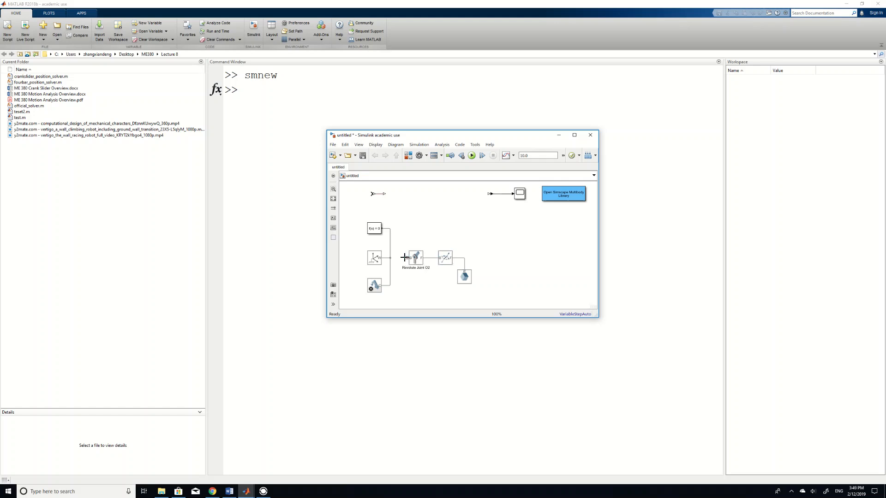
pyautogui.click(375, 259)
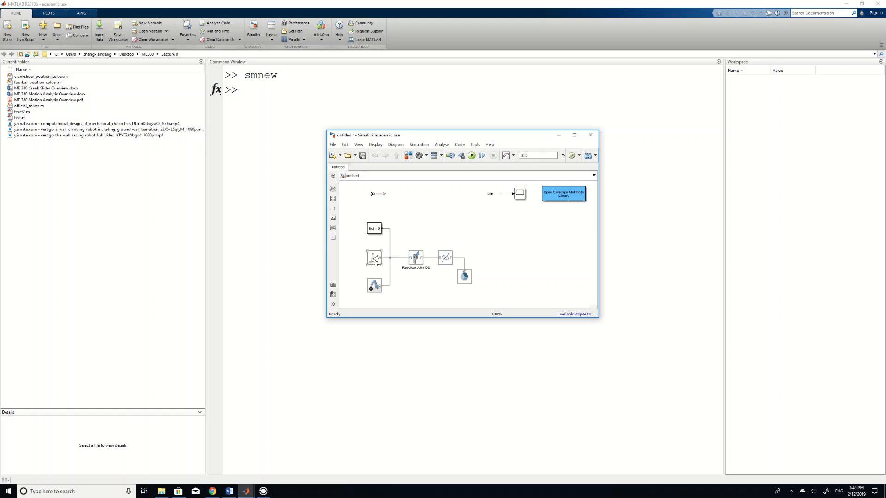
pyautogui.click(374, 259)
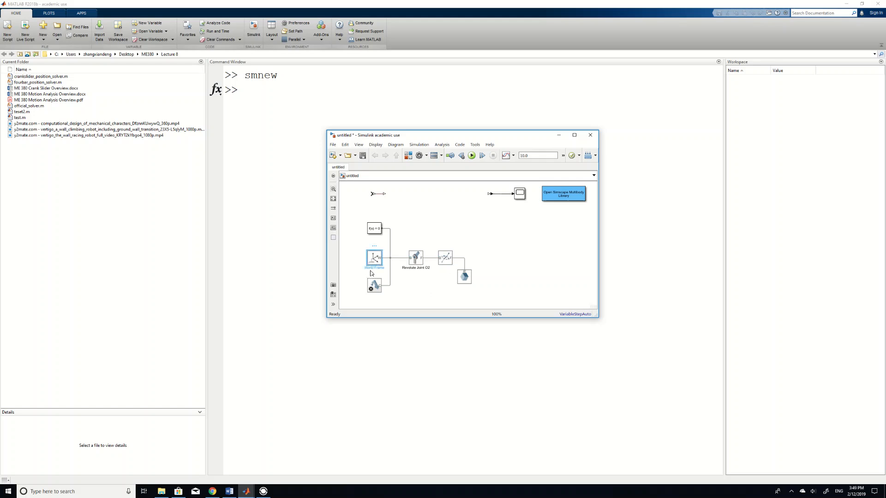
pyautogui.click(463, 276)
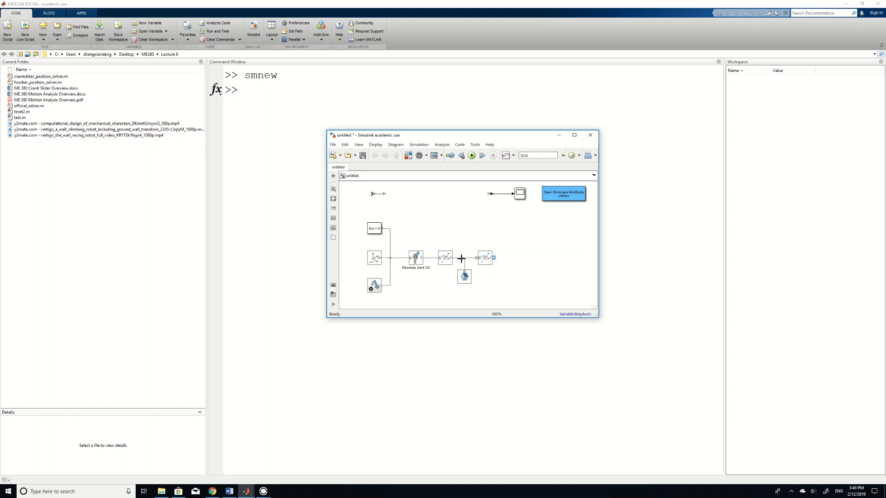
# - Place Revolute Joint A after the second Rigid Transform
pyautogui.click(415, 259)
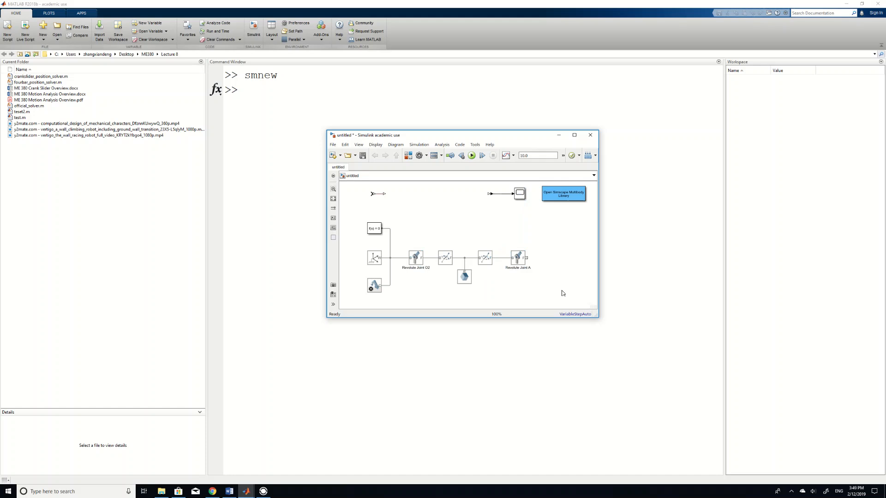
pyautogui.moveTo(557, 251)
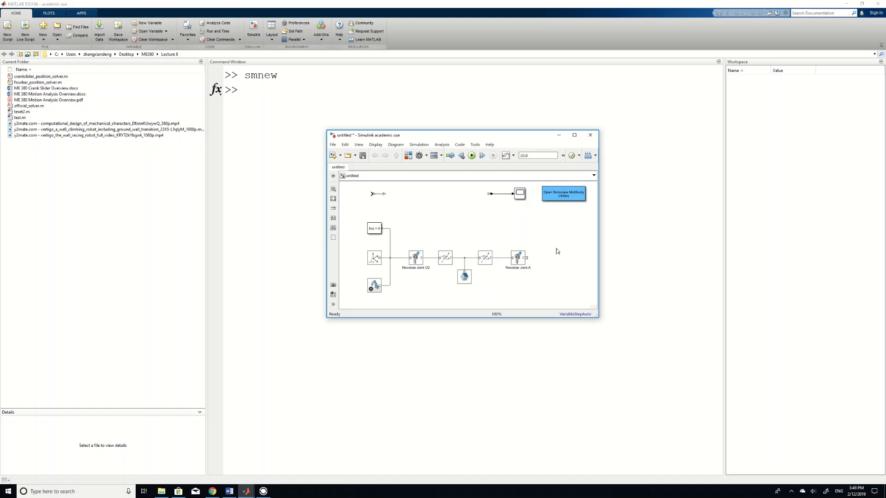
pyautogui.moveTo(435, 243)
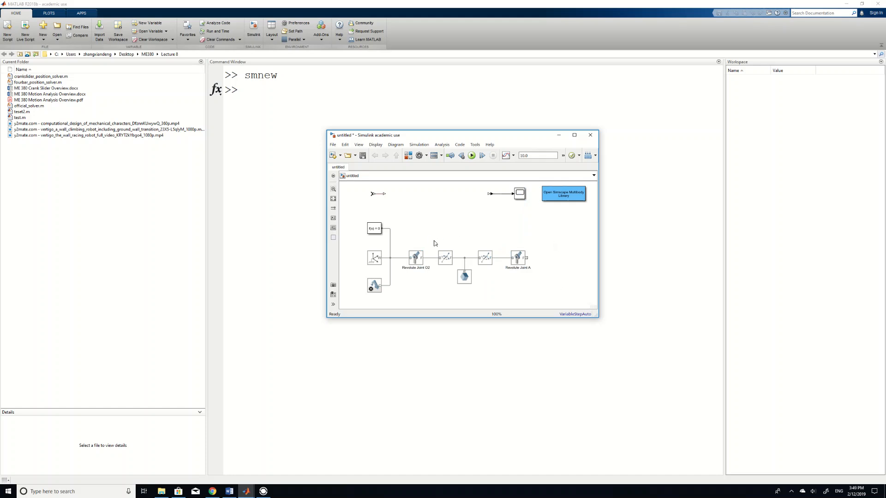
# - Group both transforms and the Solid into subsystem Link 2, moving Revolute Joint A closer
pyautogui.moveTo(434, 240); pyautogui.dragTo(501, 291)
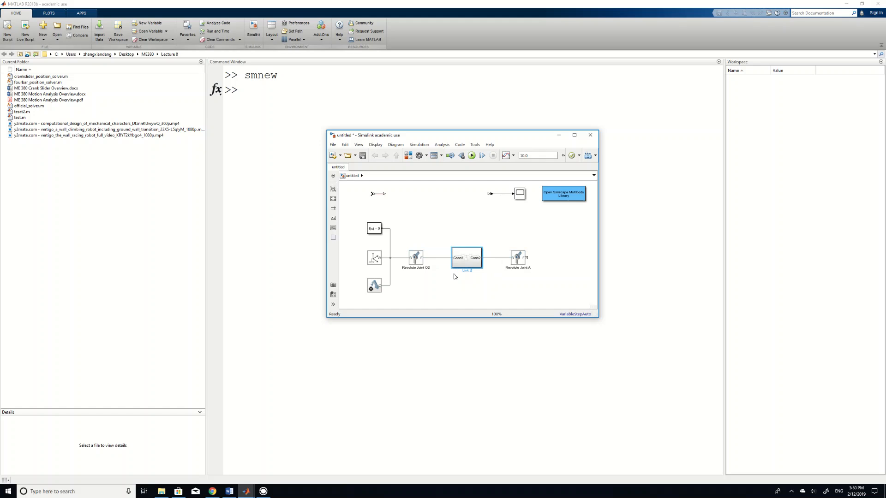
pyautogui.click(511, 257)
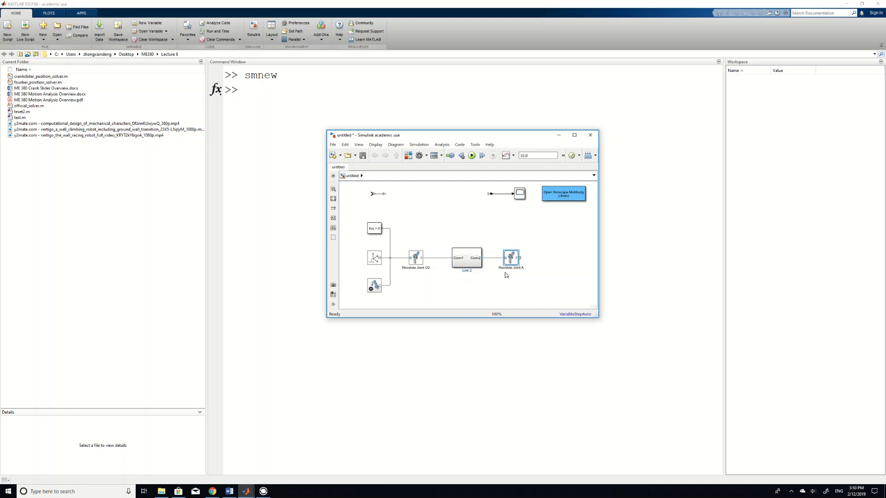
pyautogui.click(434, 277)
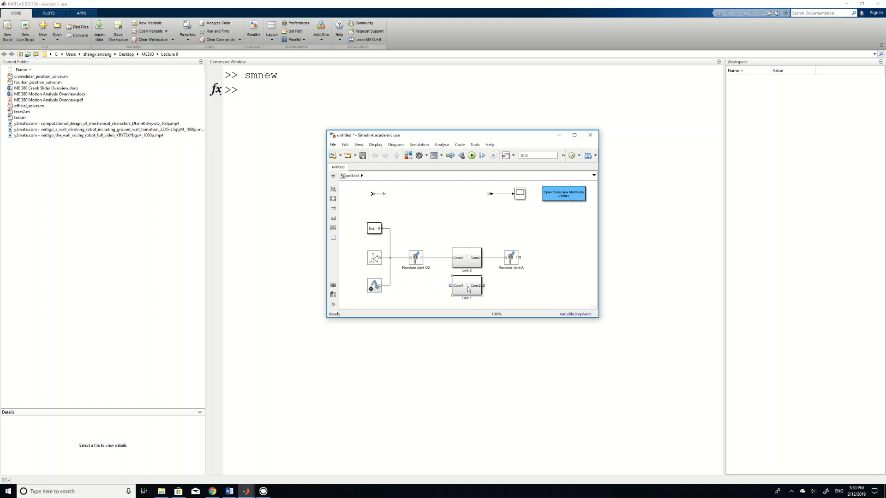
# - Inside Link 1, review the Solid's graphic colour options without changing the colour
pyautogui.doubleClick(466, 285)
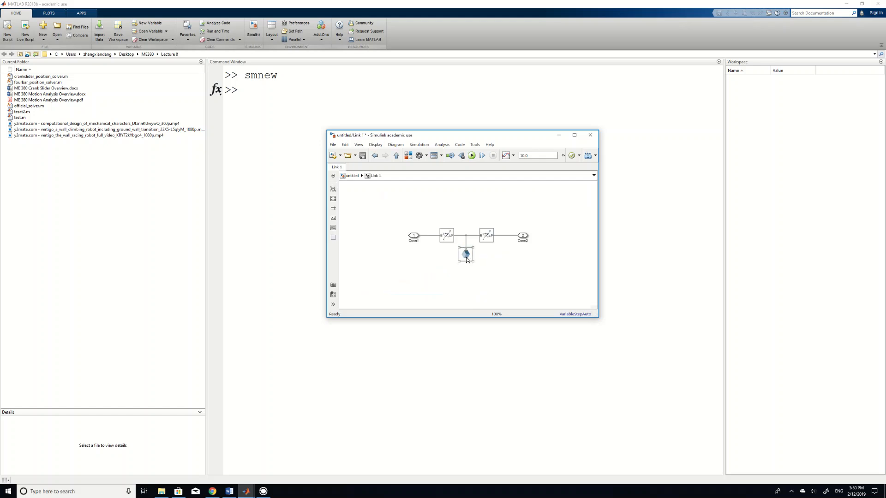
pyautogui.doubleClick(465, 254)
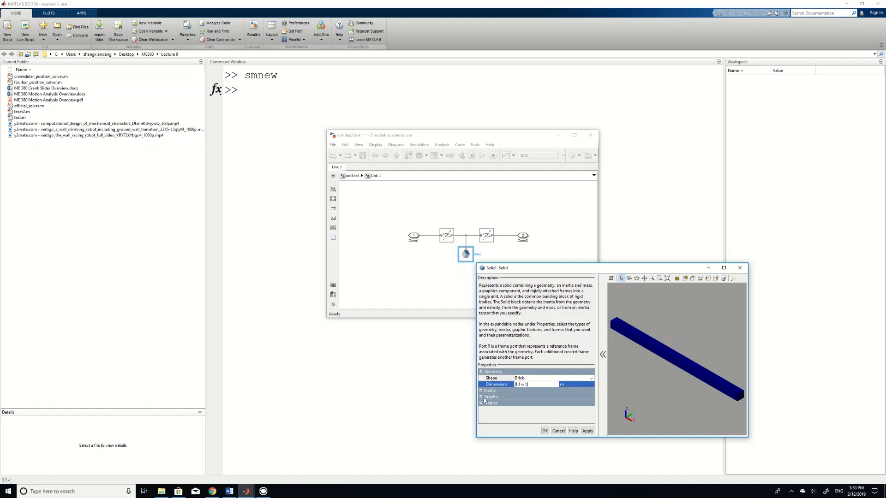
pyautogui.click(481, 390)
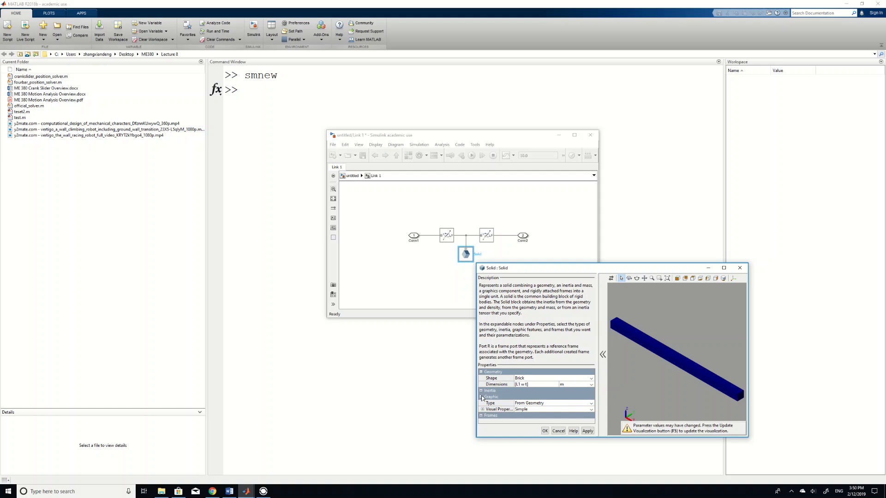
pyautogui.click(482, 396)
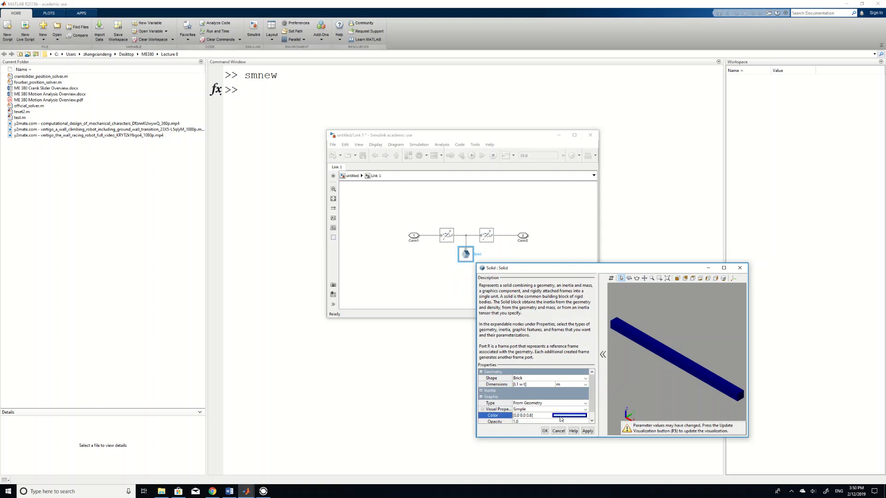
pyautogui.click(570, 416)
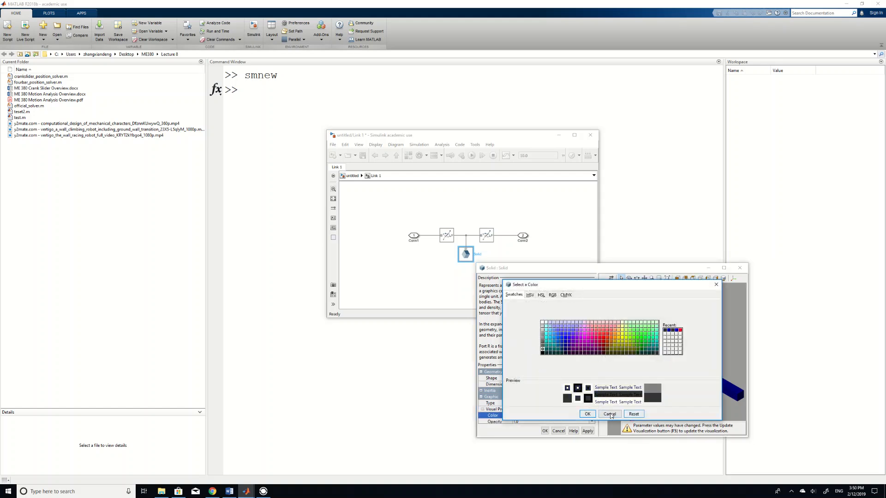
pyautogui.click(610, 414)
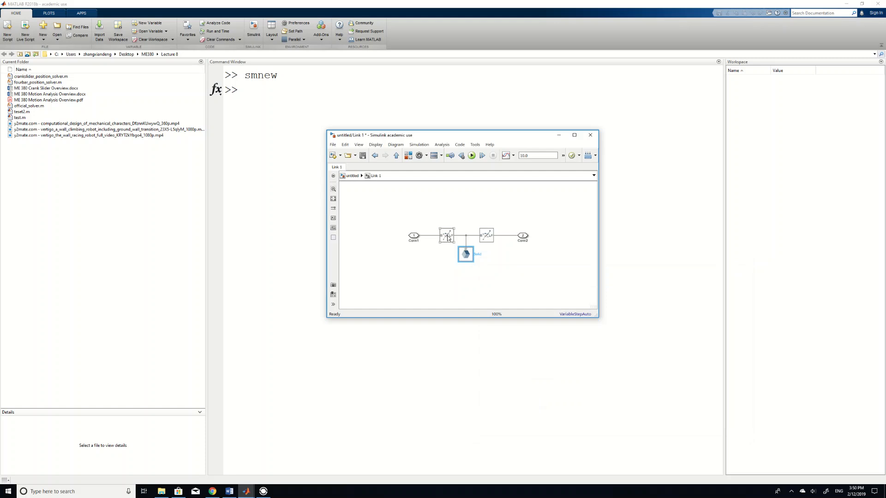
# - Set the first Rigid Transform's translation offset to L4/2 and expand the second's translation settings
pyautogui.doubleClick(446, 236)
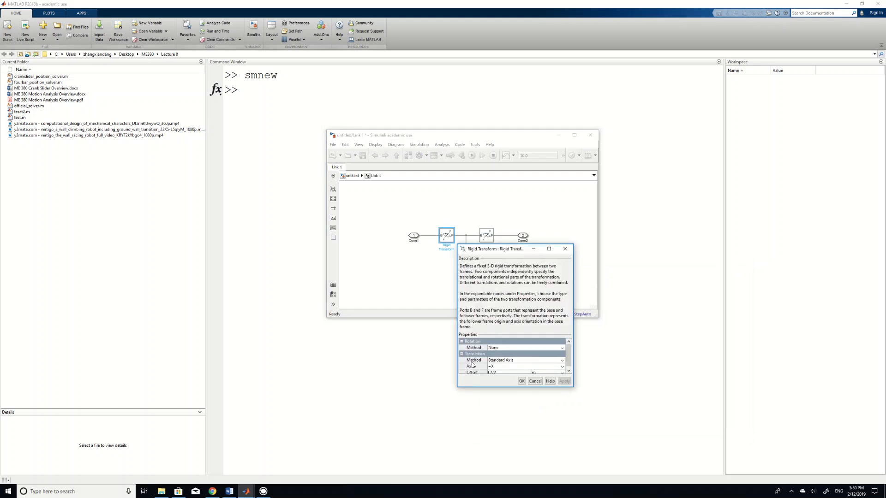
pyautogui.click(508, 371)
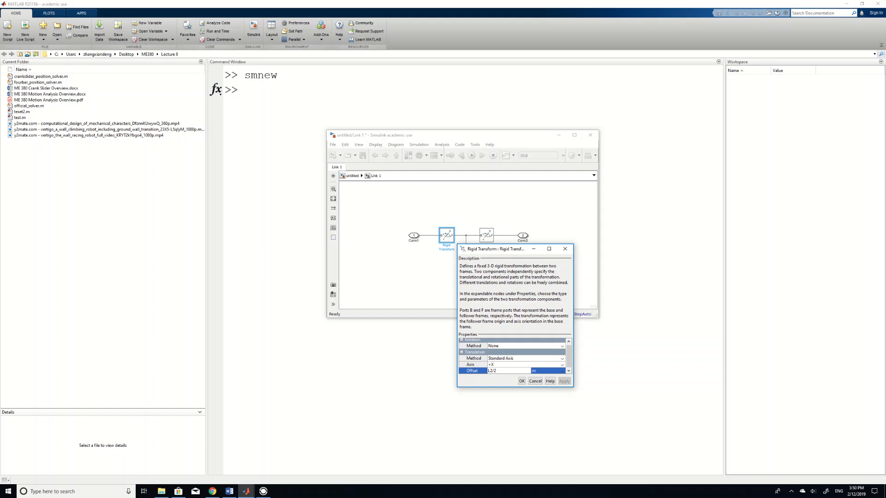
pyautogui.write('L4/2')
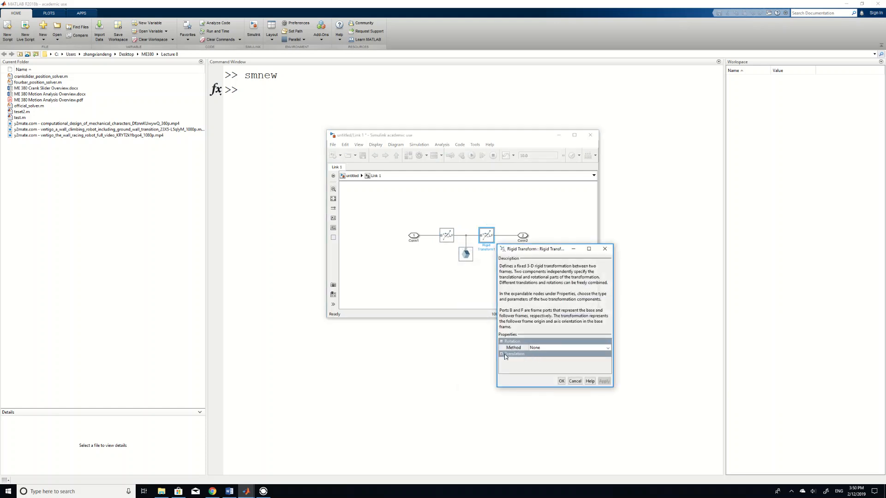
pyautogui.click(514, 355)
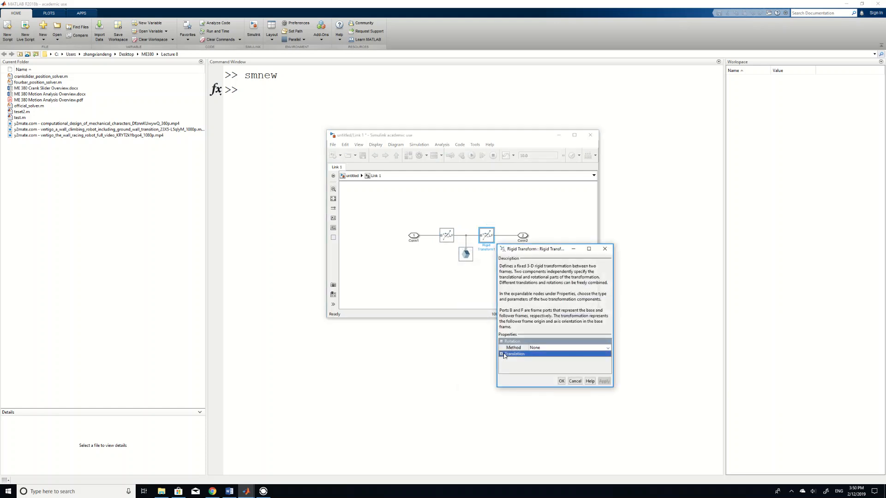
pyautogui.click(501, 352)
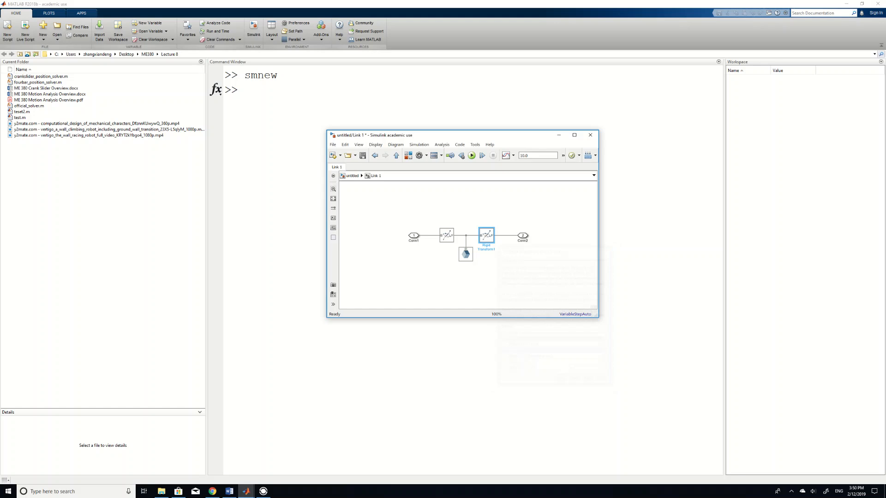
# - At the top level, paste a copy of Revolute Joint A beside Link 1, renamed Revolute Joint O4
pyautogui.click(396, 156)
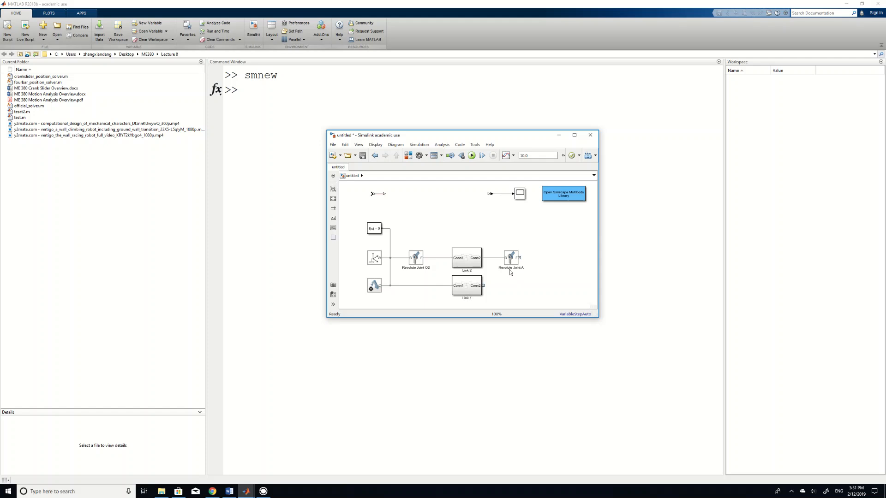
pyautogui.click(416, 259)
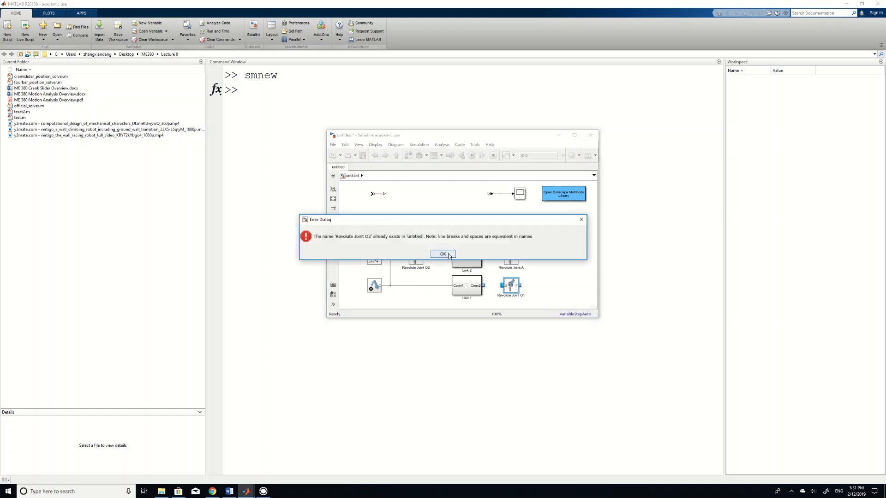
pyautogui.click(443, 254)
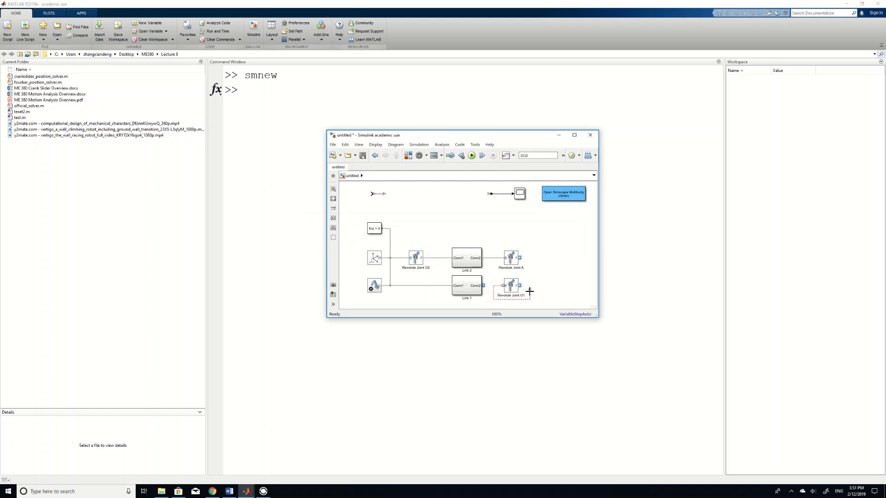
pyautogui.click(511, 285)
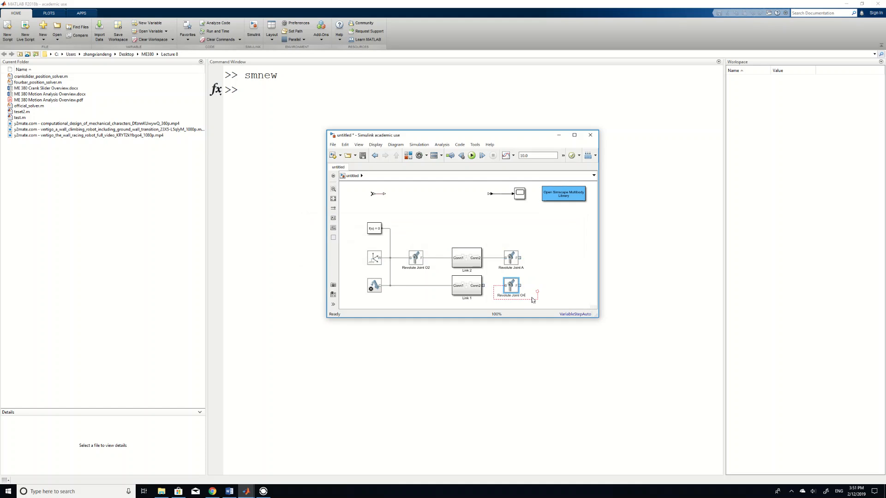
pyautogui.click(509, 285)
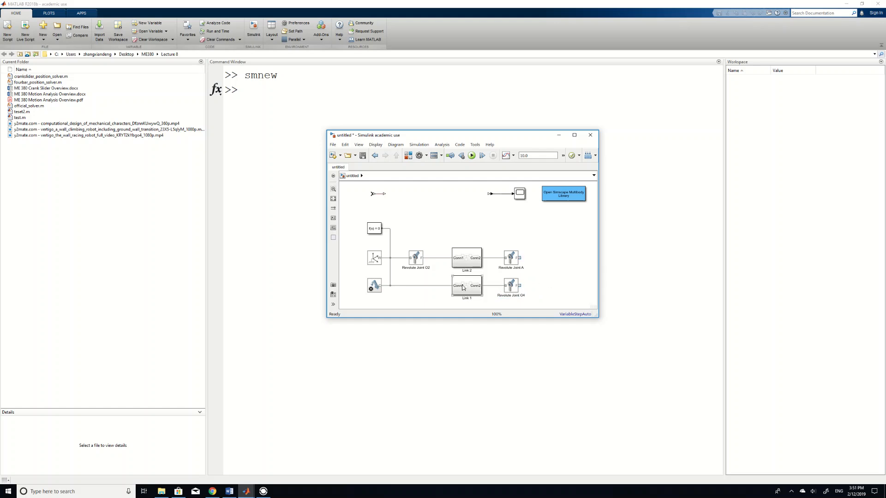
# - Maximize the four-bar linkage model window to full screen
pyautogui.click(466, 285)
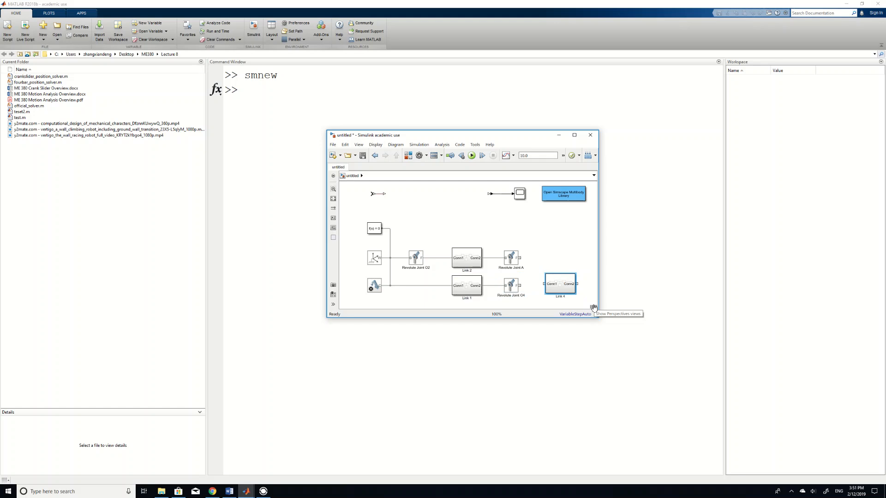
pyautogui.click(574, 135)
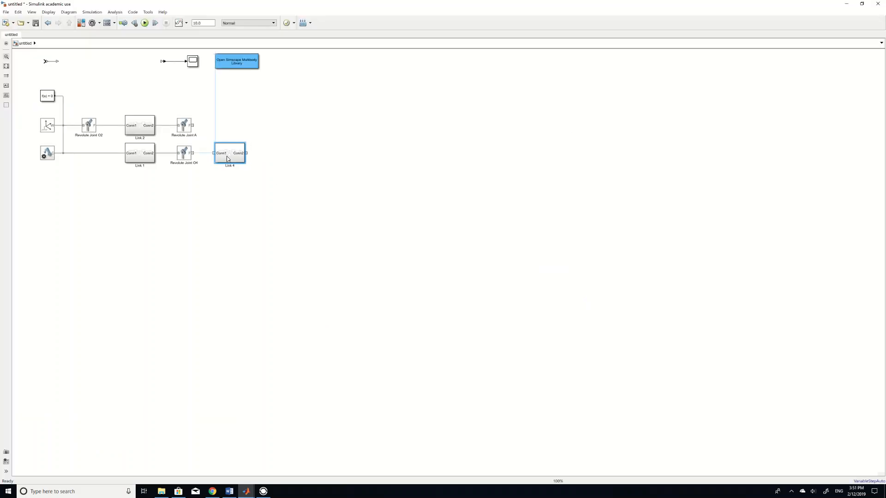
# - In Link 4, give the Rigid Transform a +X translation offset of L4/2
pyautogui.doubleClick(229, 153)
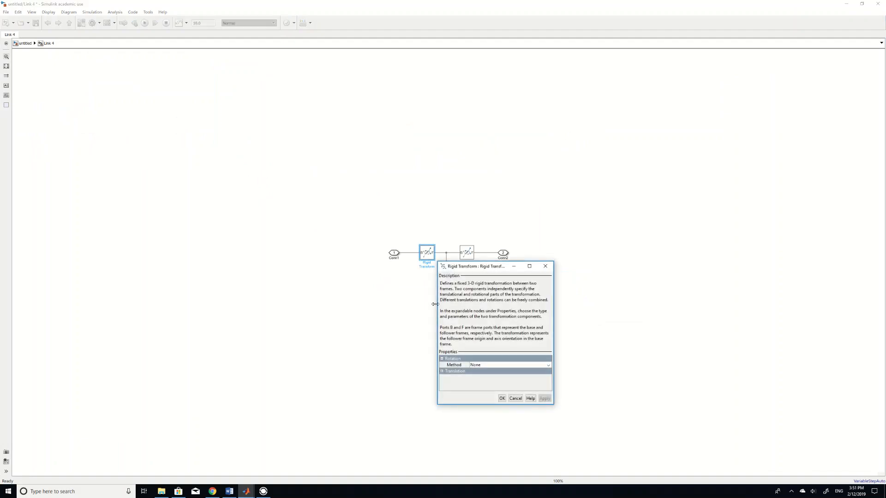
pyautogui.click(454, 371)
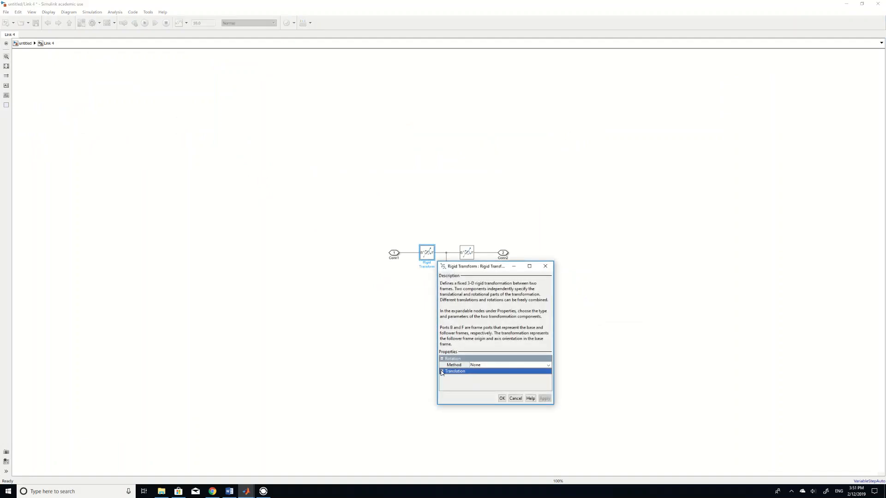
pyautogui.click(441, 371)
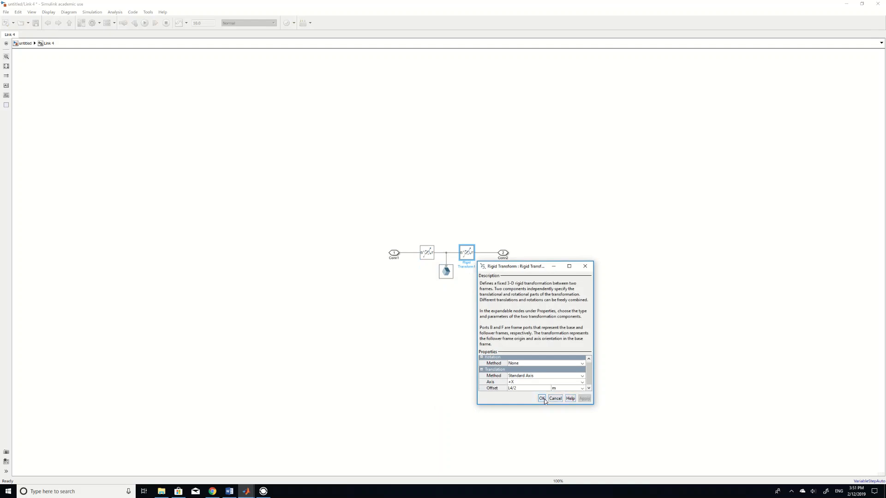
pyautogui.click(542, 399)
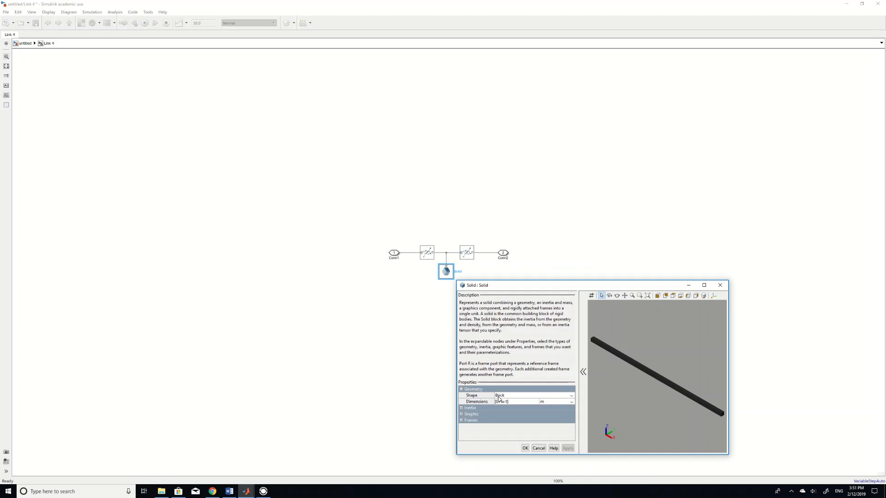
# - Set Link 4's Solid brick dimensions to [L4 w t] and its colour to green
pyautogui.click(517, 402)
pyautogui.write('4')
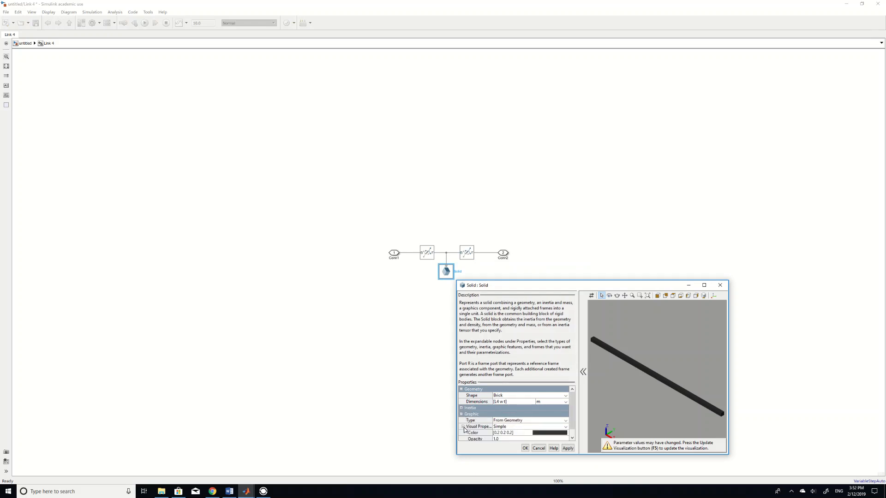
pyautogui.click(555, 433)
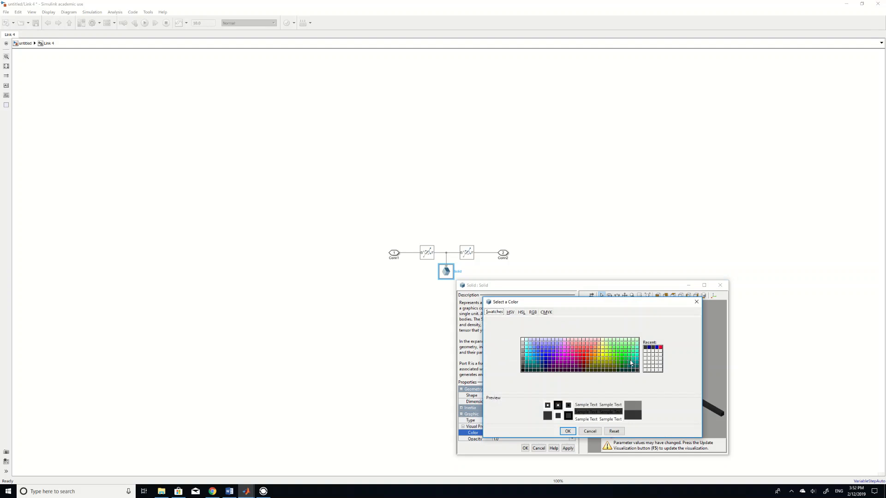
pyautogui.click(567, 431)
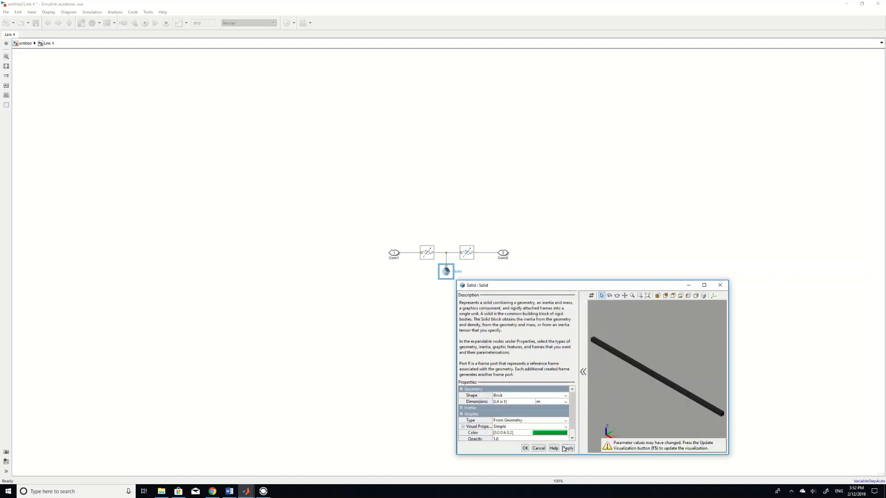
pyautogui.click(567, 448)
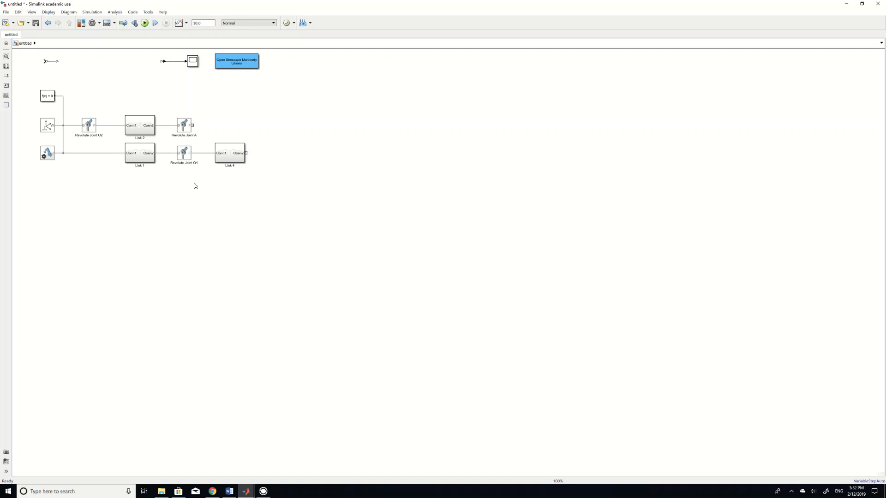
pyautogui.moveTo(257, 162)
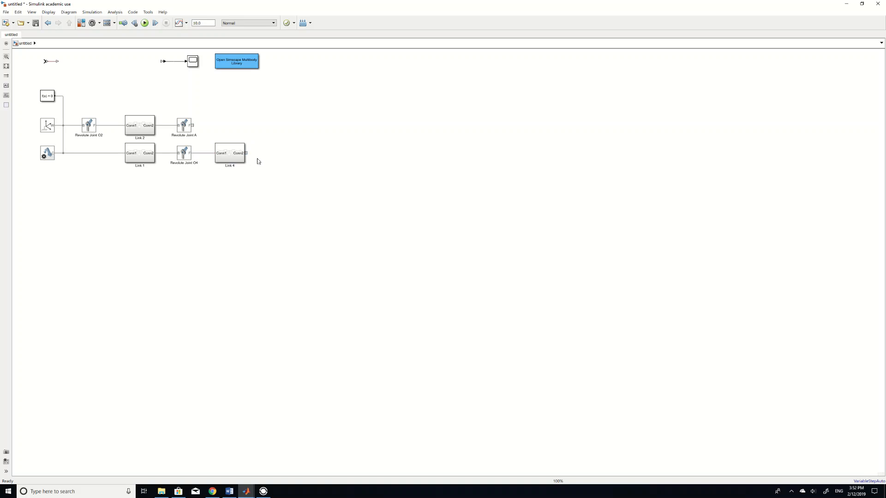
pyautogui.moveTo(225, 110)
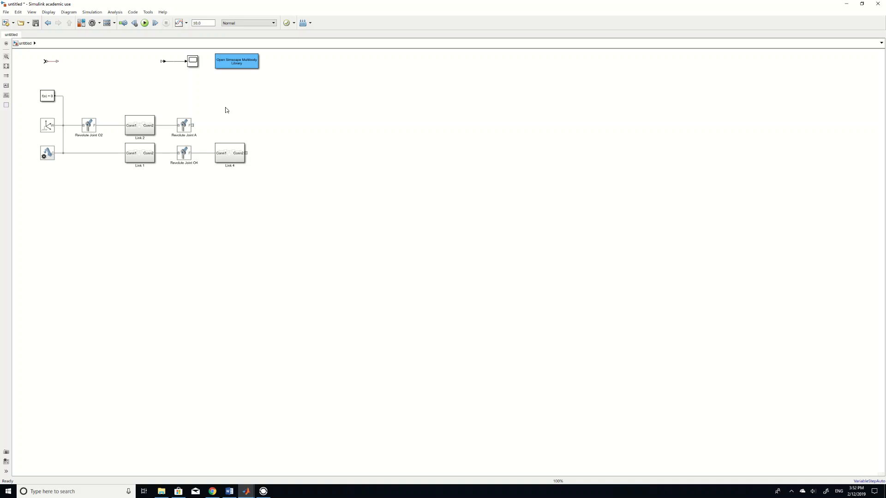
# - Open the Library Browser showing the revolute joint search results
pyautogui.click(184, 125)
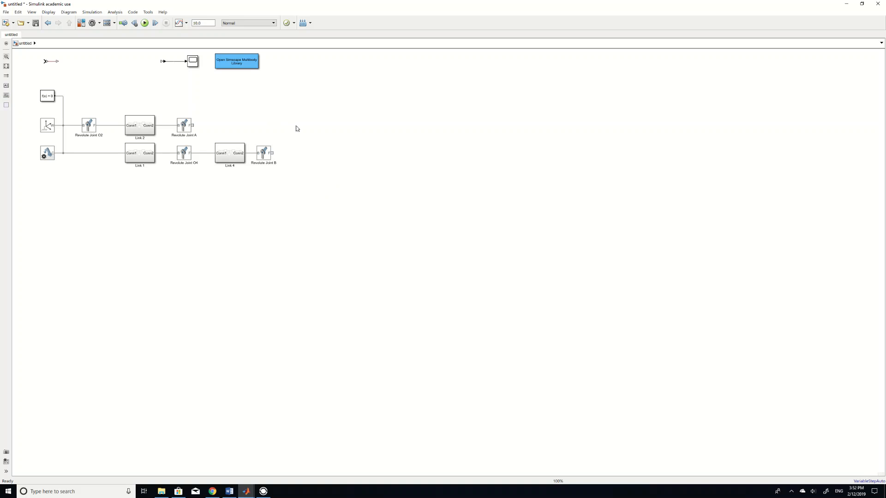
pyautogui.moveTo(240, 206)
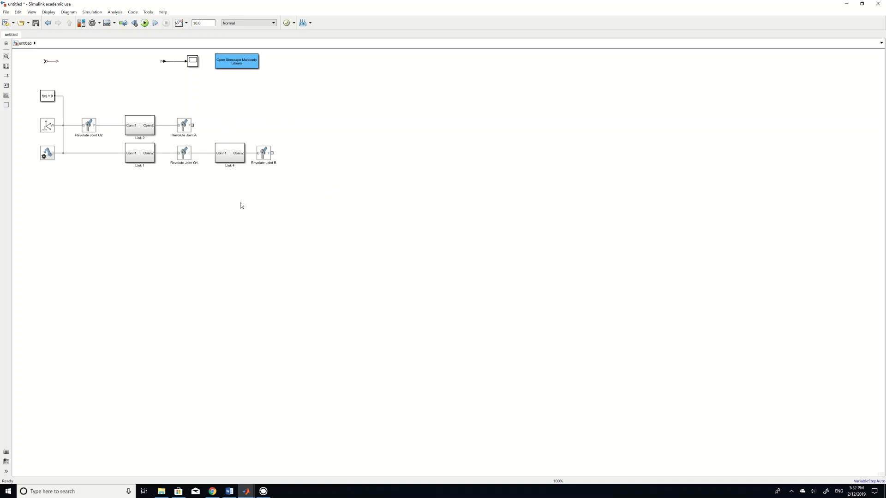
pyautogui.moveTo(308, 190)
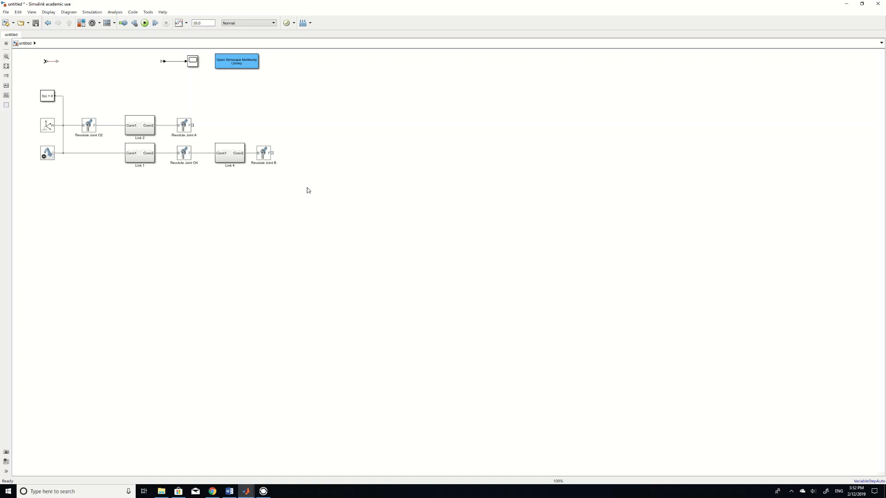
pyautogui.moveTo(226, 134)
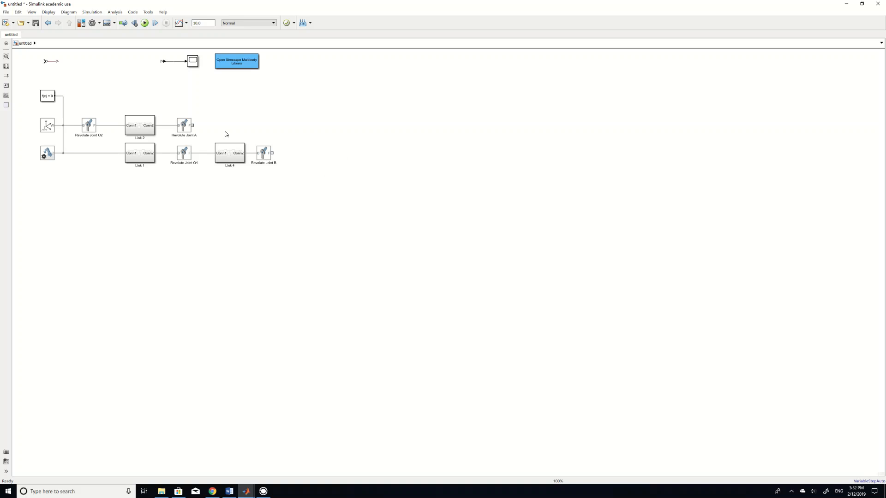
pyautogui.moveTo(328, 124)
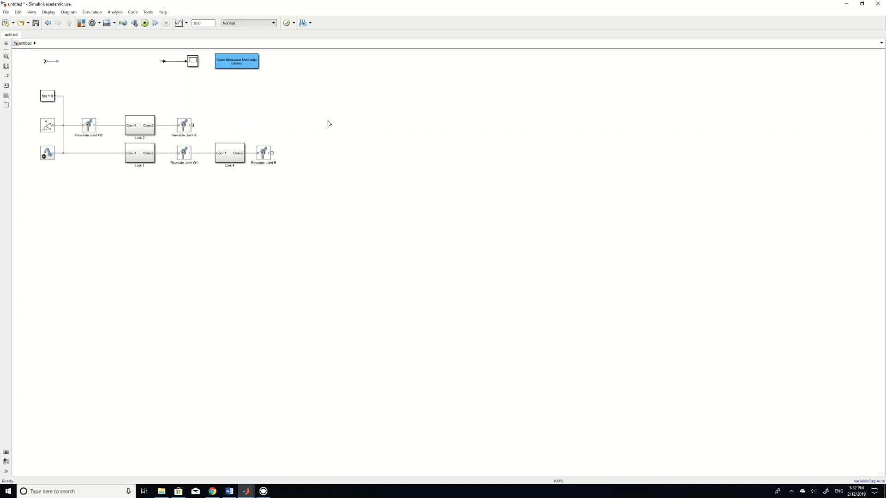
pyautogui.moveTo(285, 121)
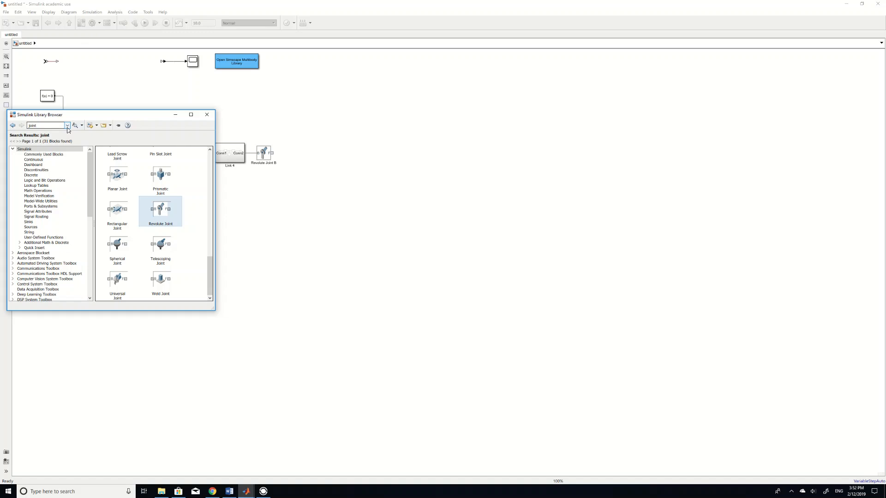
# - Search the library for 'solid', add the Solid block, and open its Shape options
pyautogui.click(48, 125)
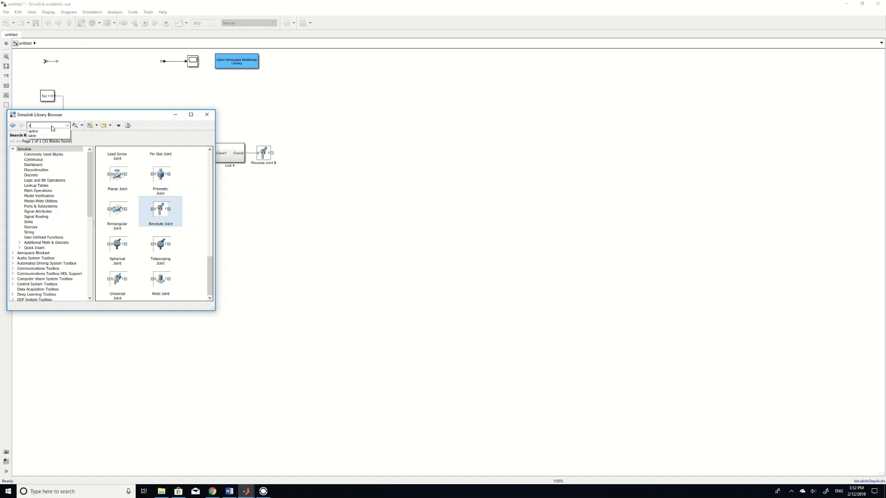
pyautogui.write('solid')
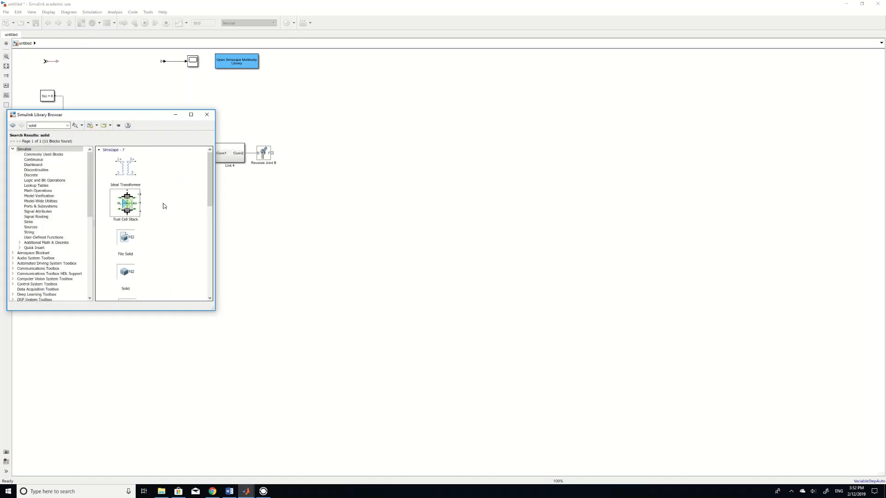
pyautogui.click(126, 271)
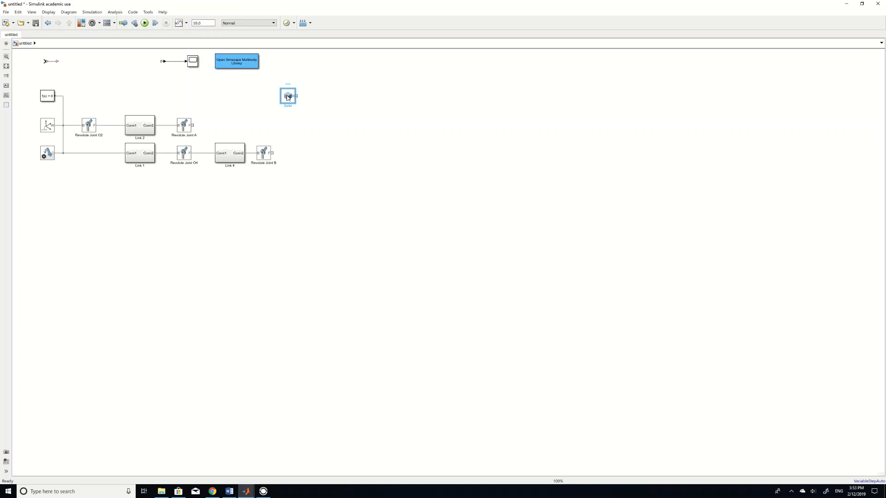
pyautogui.doubleClick(288, 95)
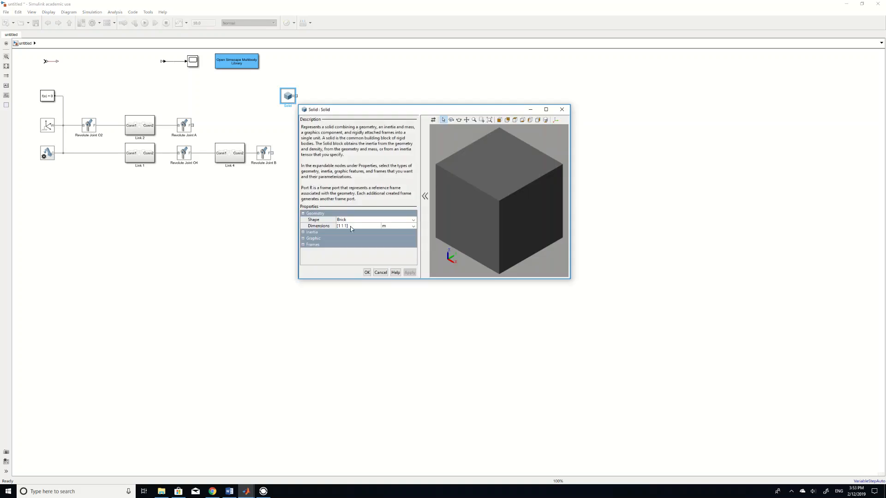
pyautogui.moveTo(364, 217)
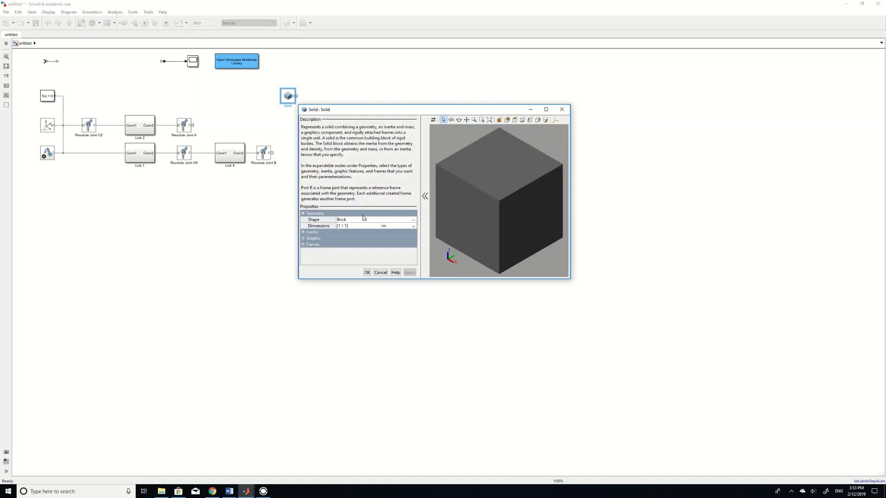
pyautogui.click(412, 219)
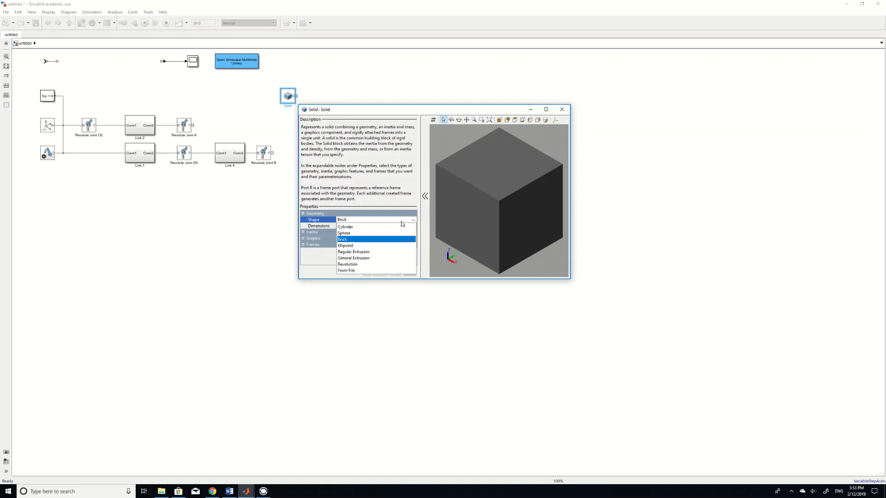